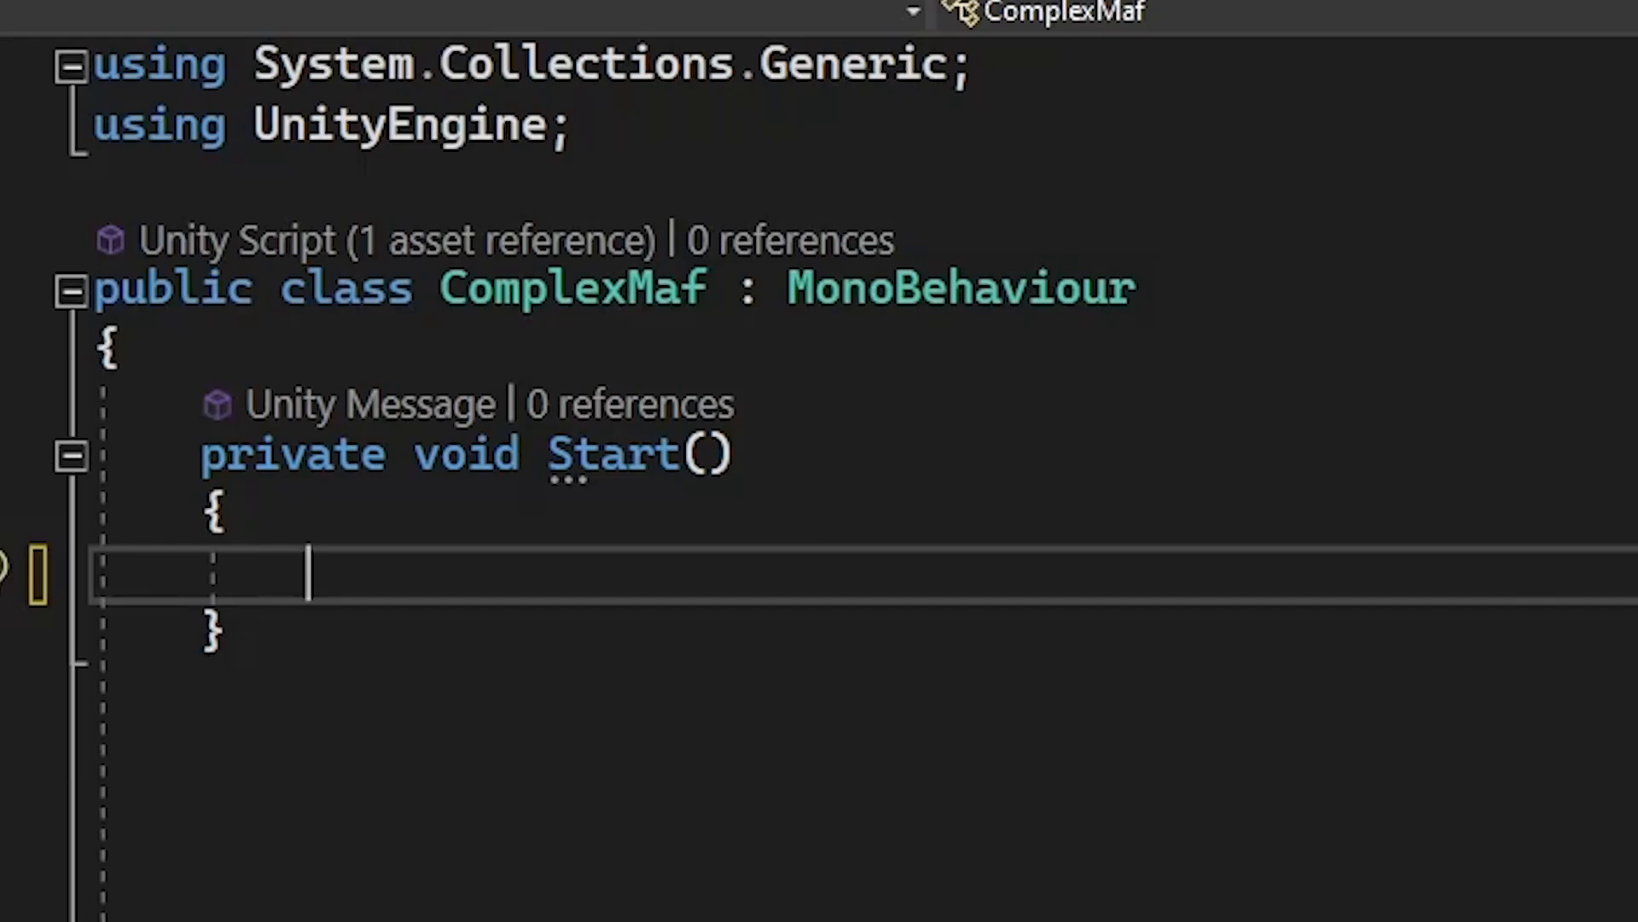
# Step: Add Debug.Log("Say no to Debug.Log"); to the Start method of ComplexMaf
pyautogui.write('Debug')
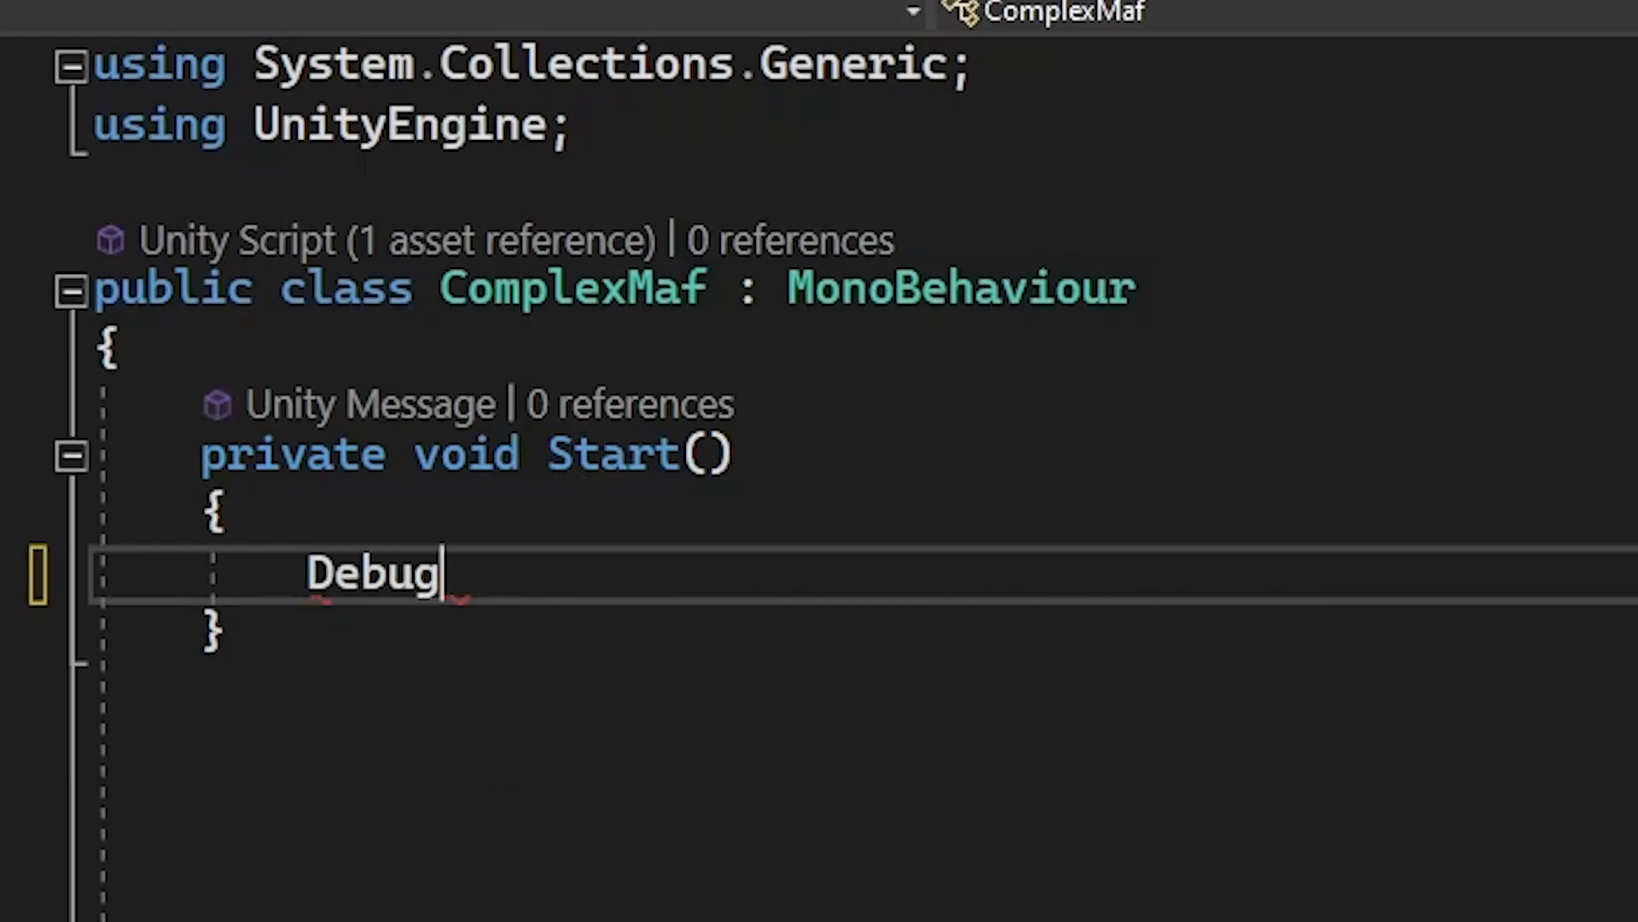
pyautogui.write('.Log();')
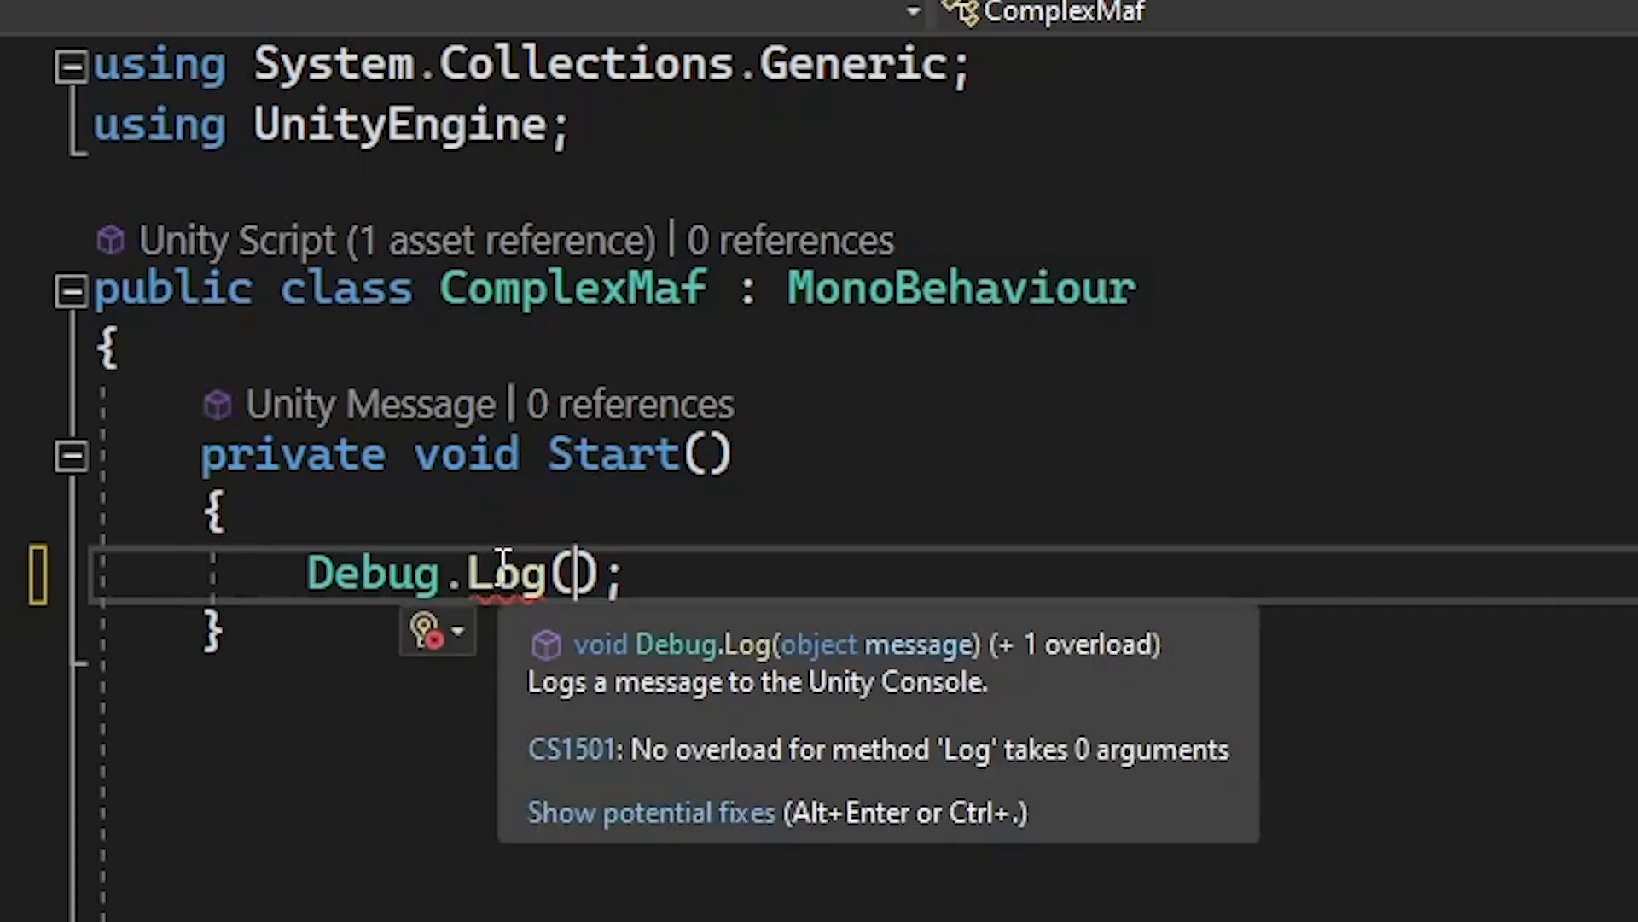
pyautogui.write('"S')
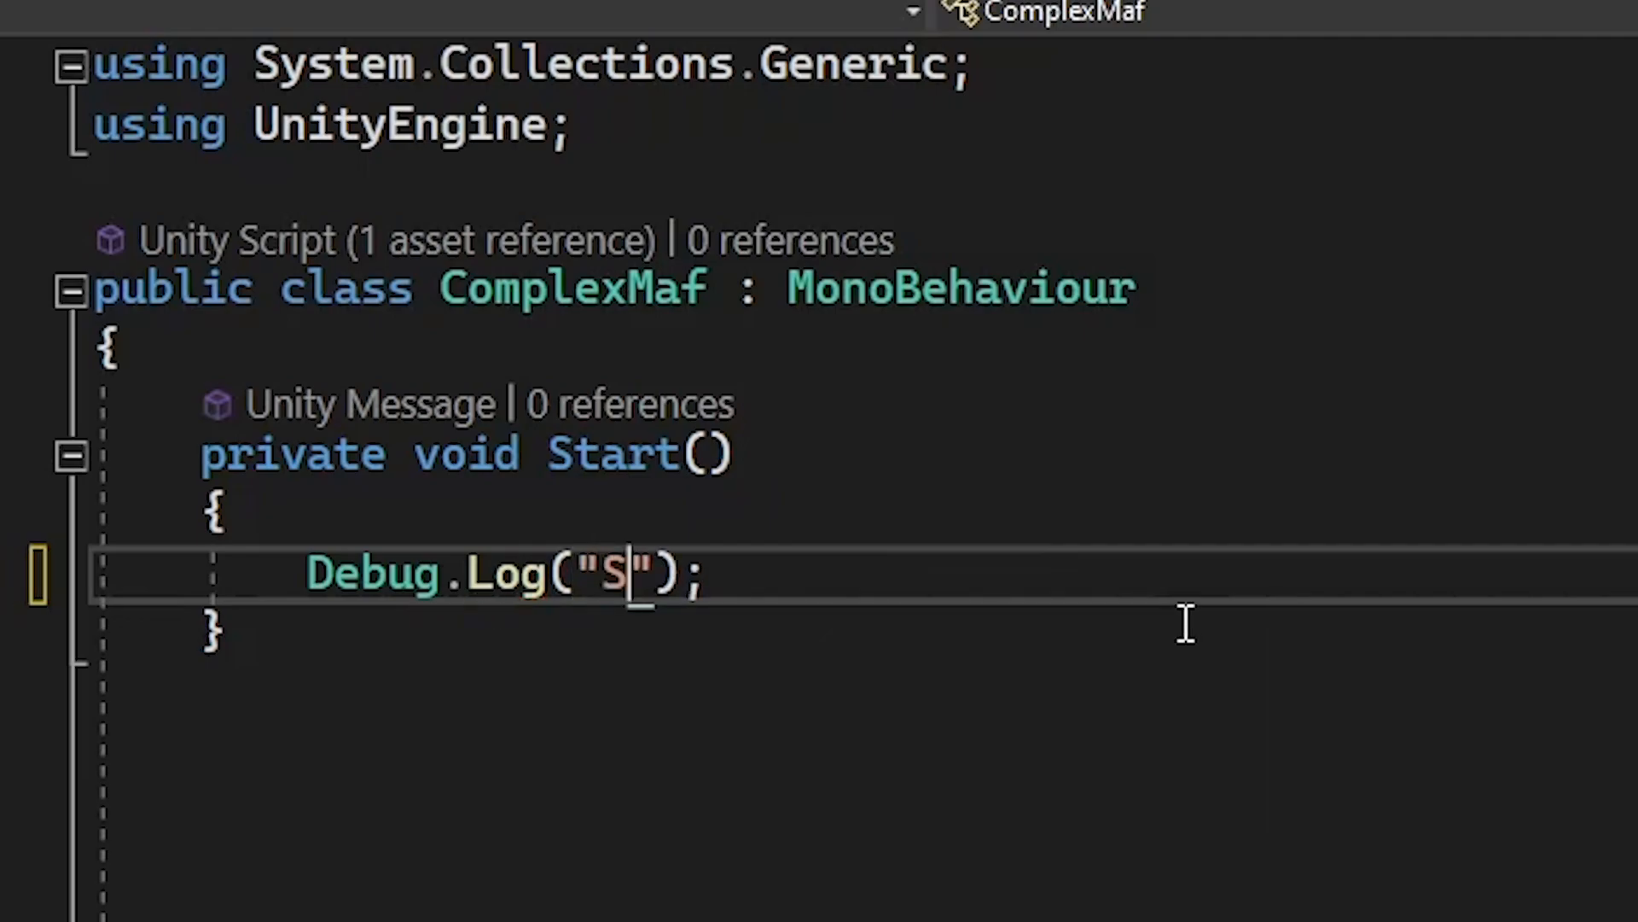
pyautogui.write('ay no to Debug.Log')
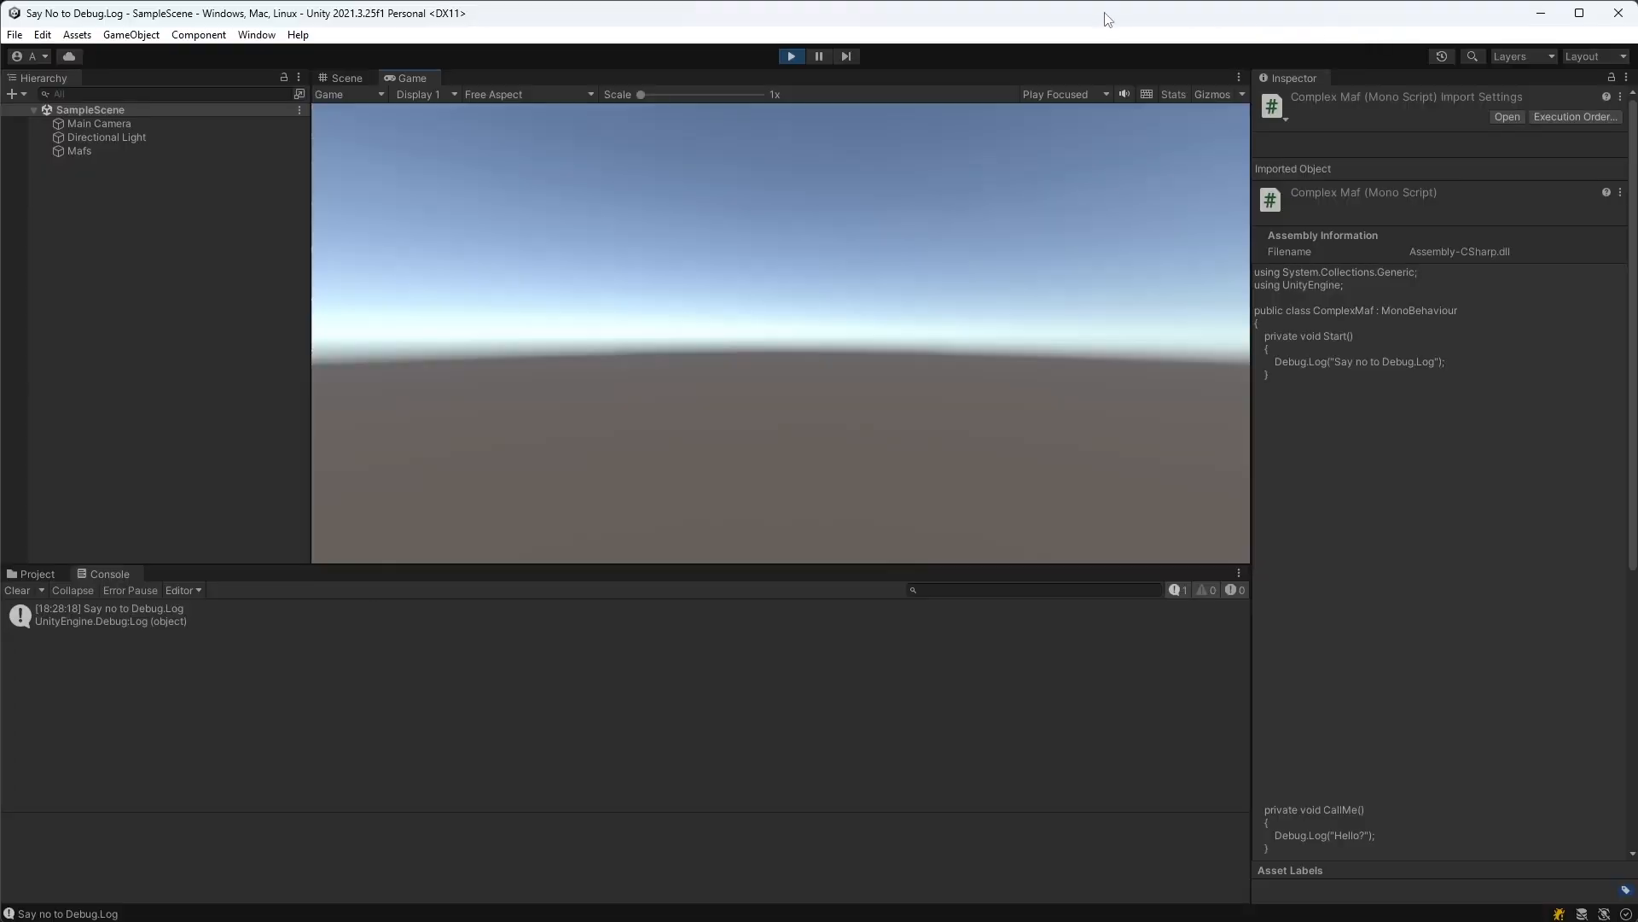
# Step: Exit Play Mode once the Console shows 'Say no to Debug.Log'
pyautogui.click(340, 78)
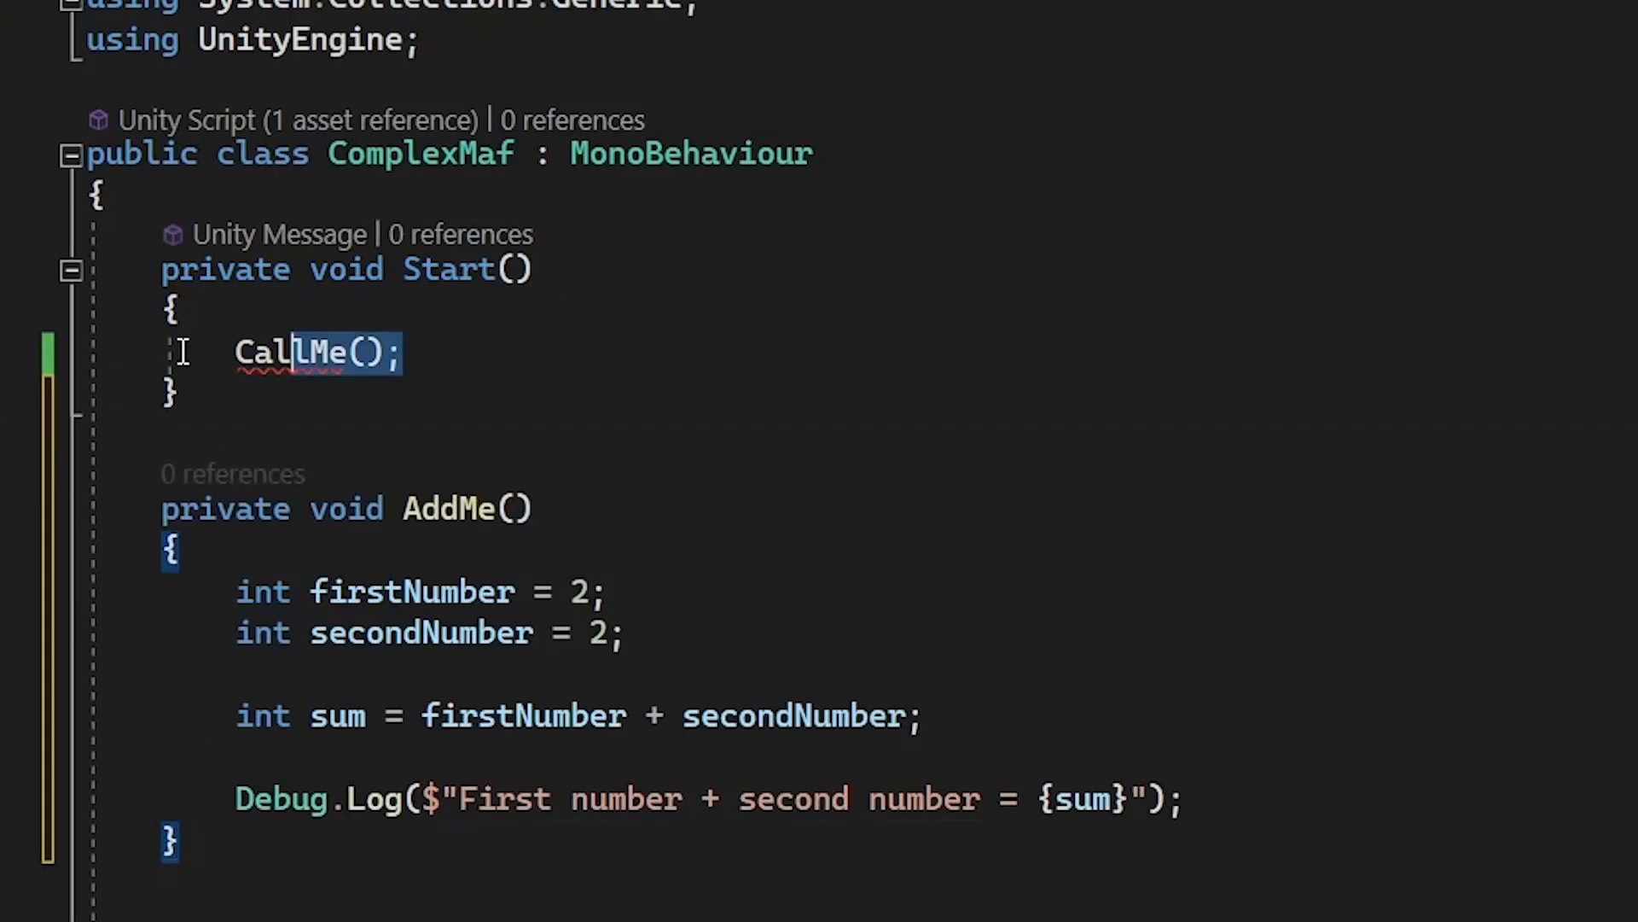
# Step: Replace the CallMe() call in Start with AddMe()
pyautogui.write('AddMe')
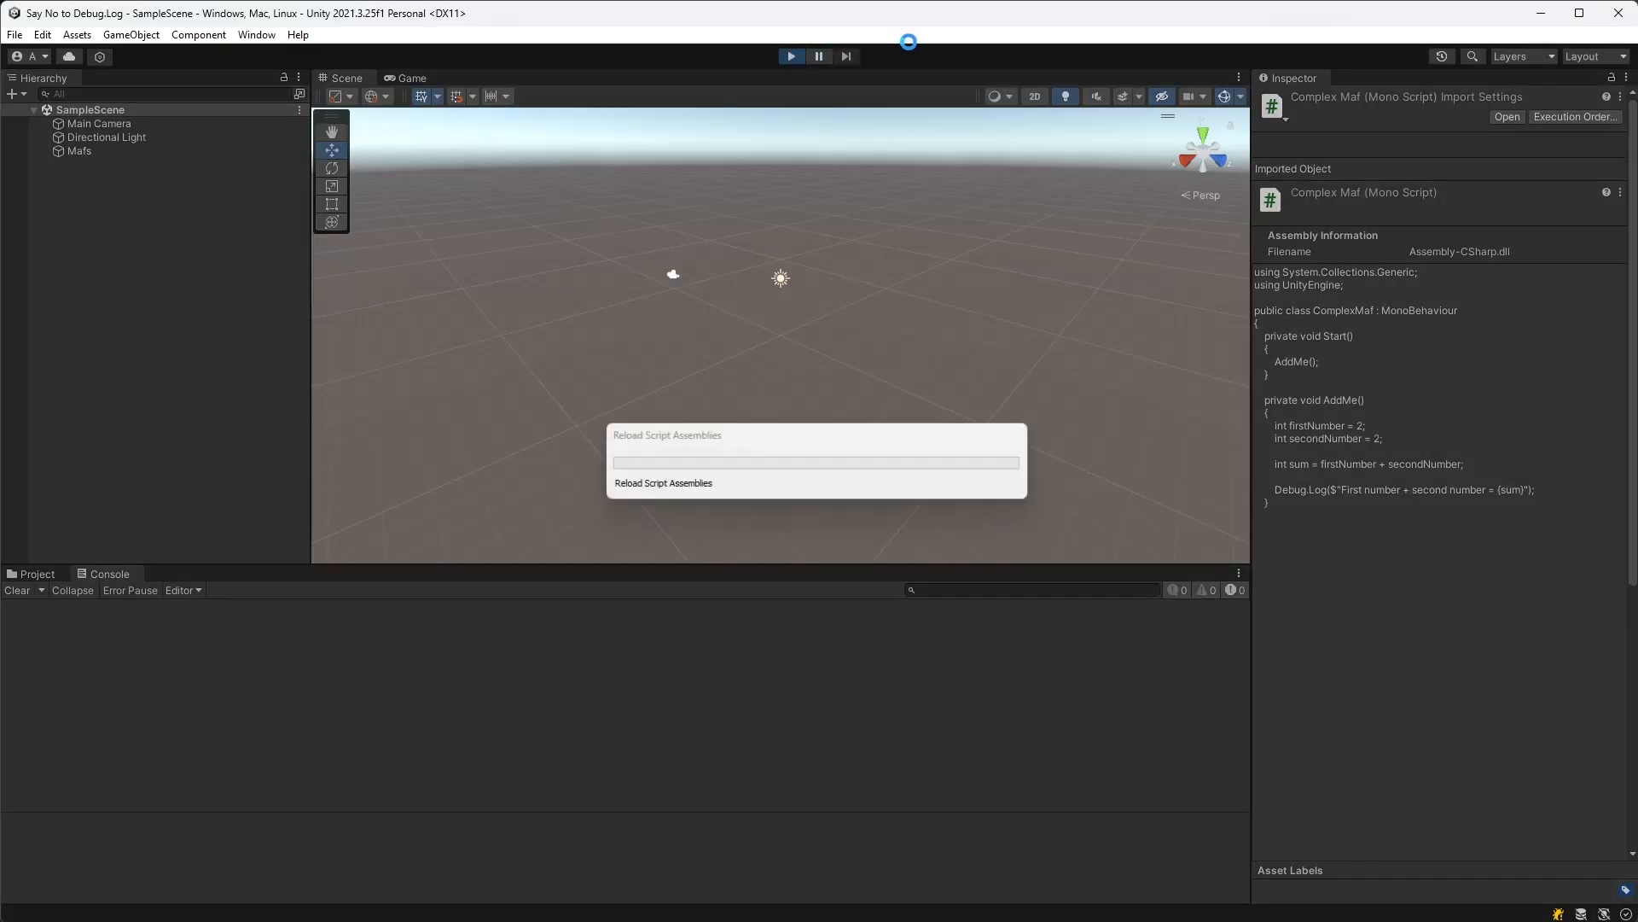
# Step: Play the scene, confirm 'First number + second number = 4' is logged, then stop
pyautogui.click(791, 55)
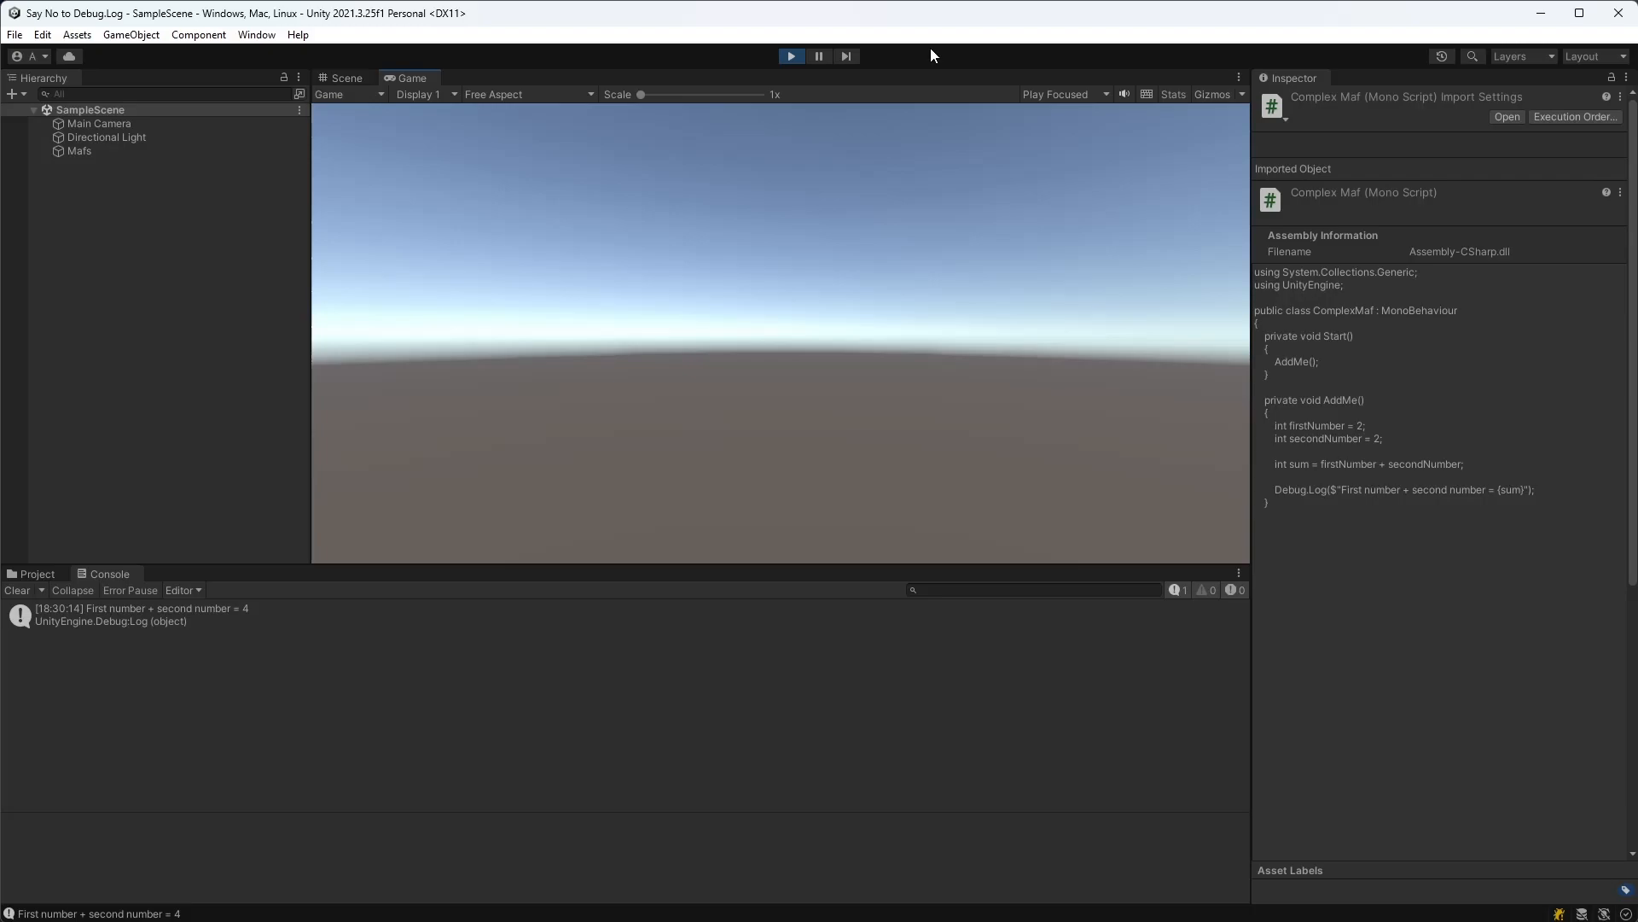
pyautogui.click(1507, 116)
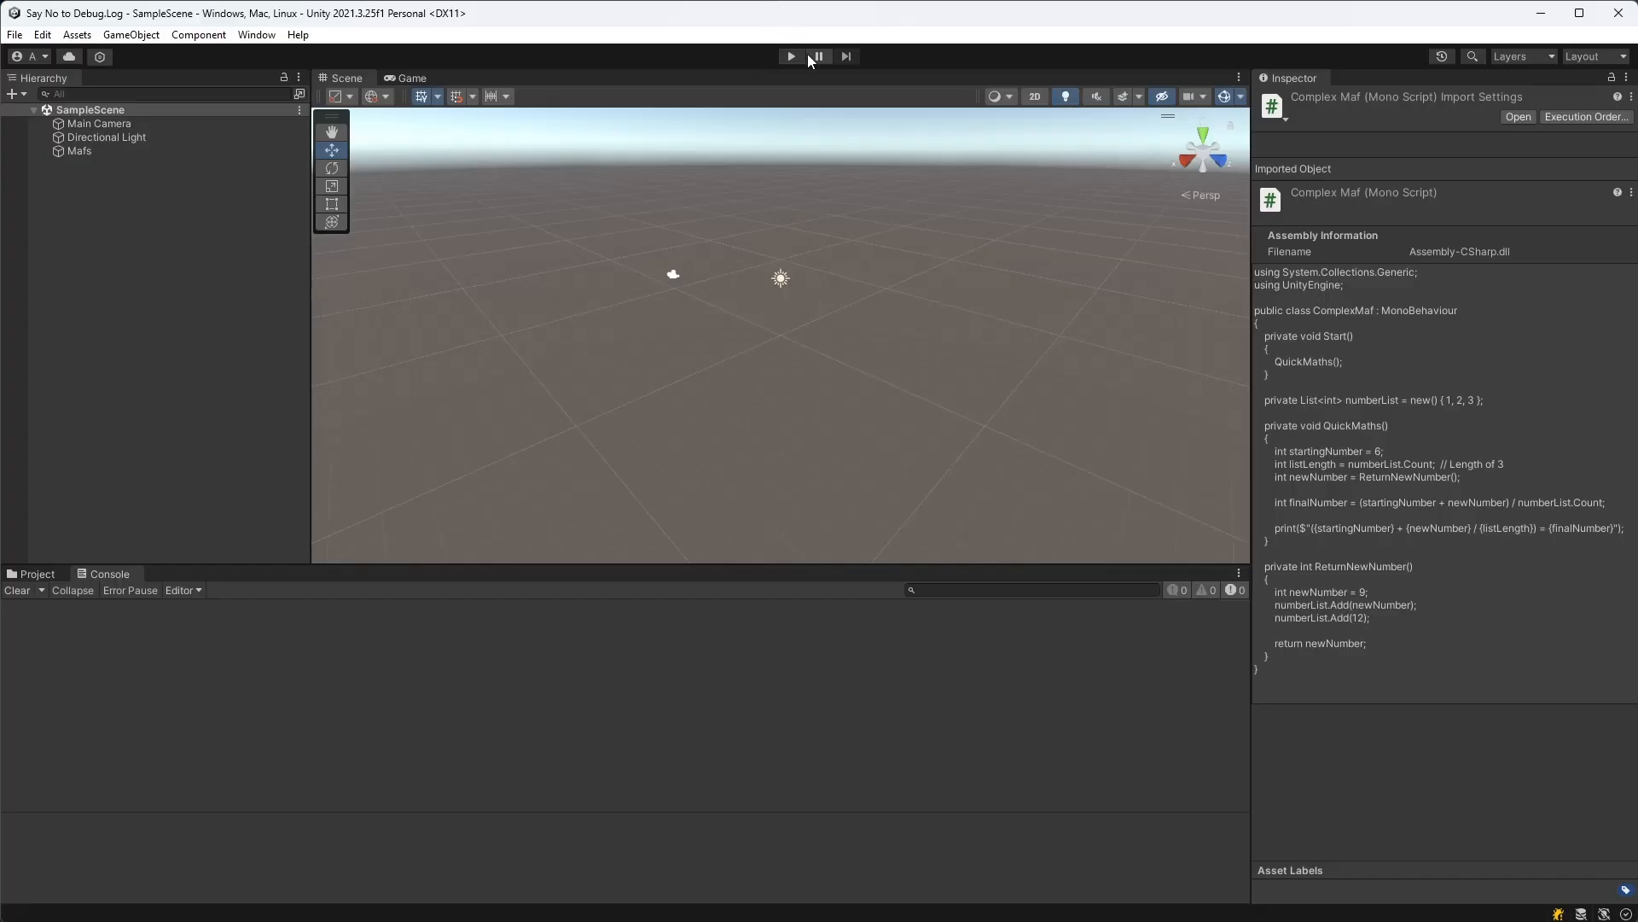
# Step: Enter Play Mode to see what the QuickMaths script prints
pyautogui.click(791, 57)
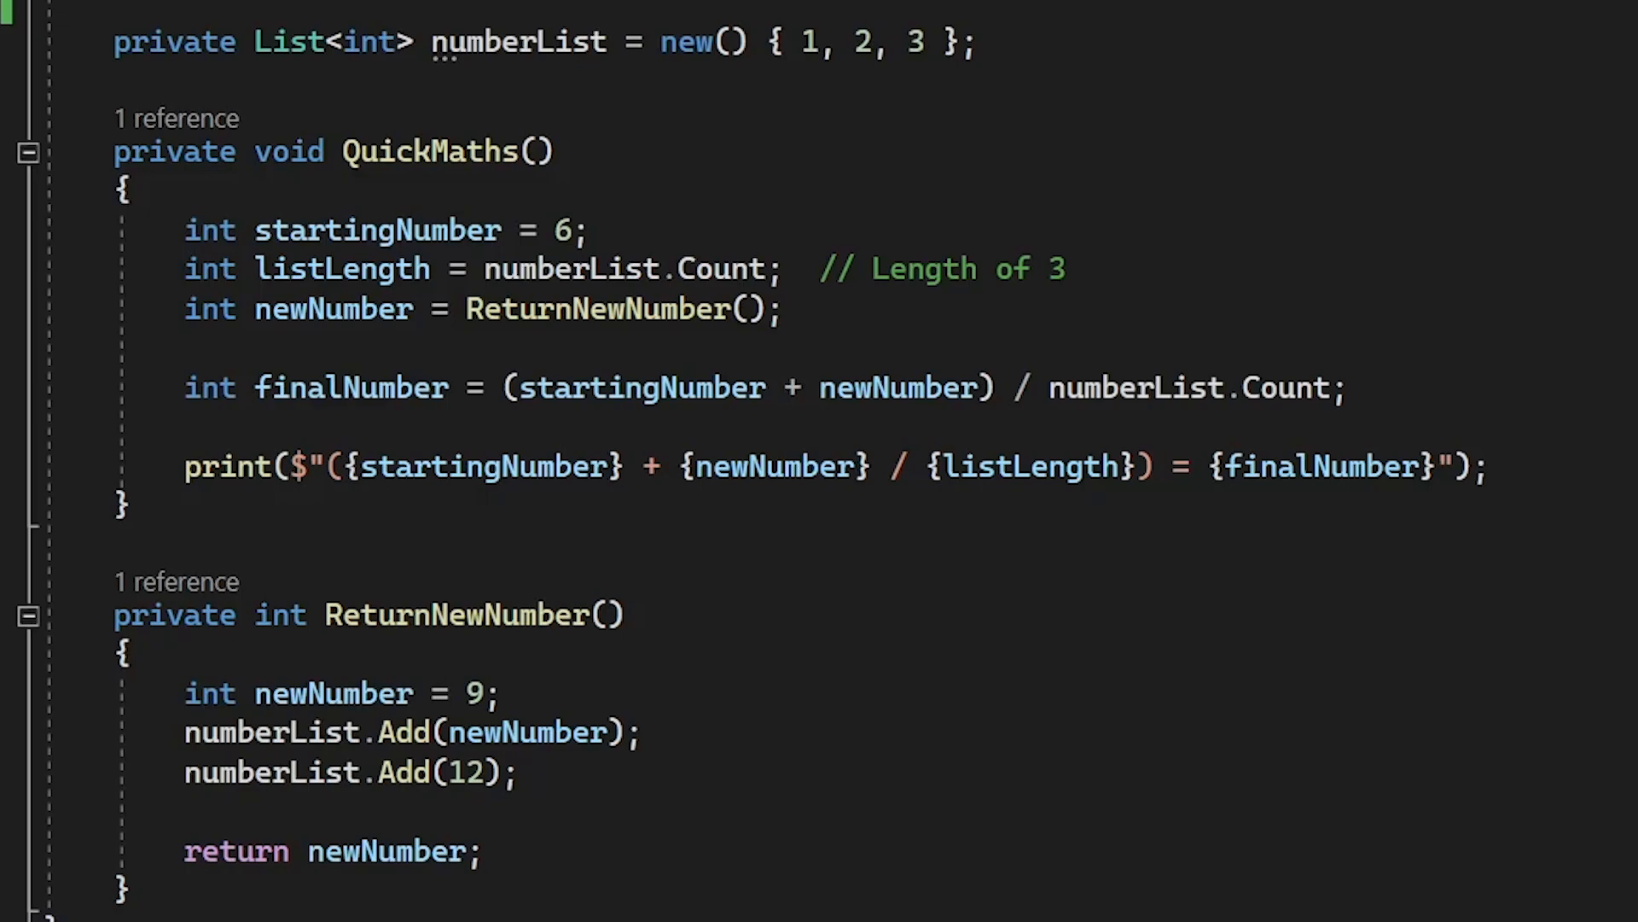
# Step: Add a Debug.Log(listLength) trace to QuickMaths, then remove the logging lines
pyautogui.write('Debug.')
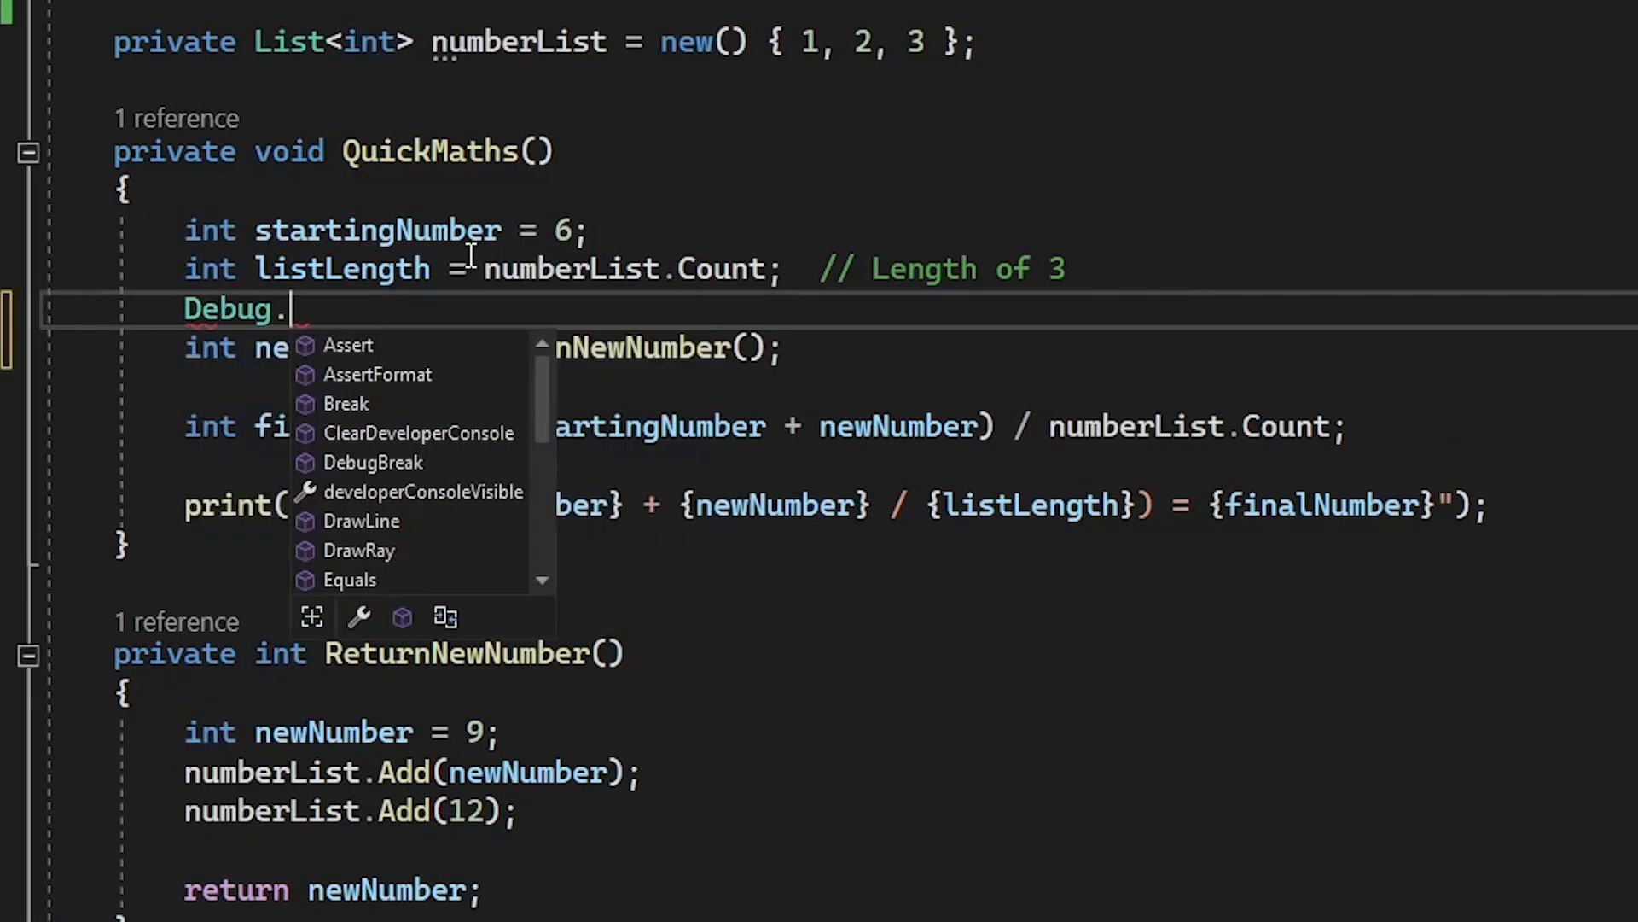
pyautogui.write('Log(listLength);')
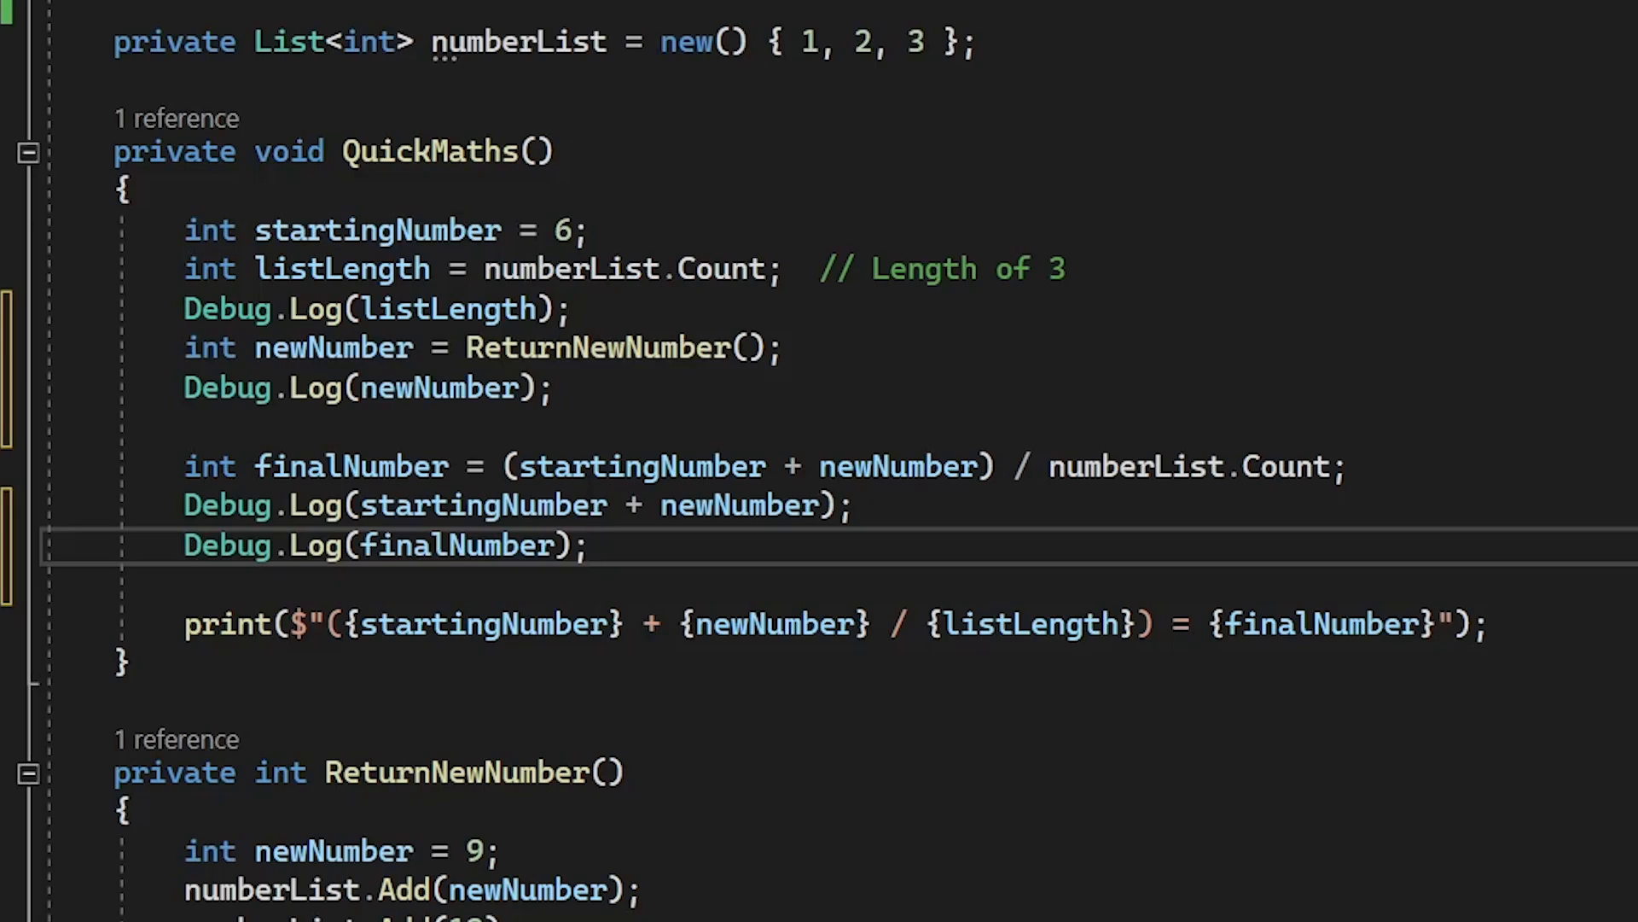
pyautogui.click(588, 544)
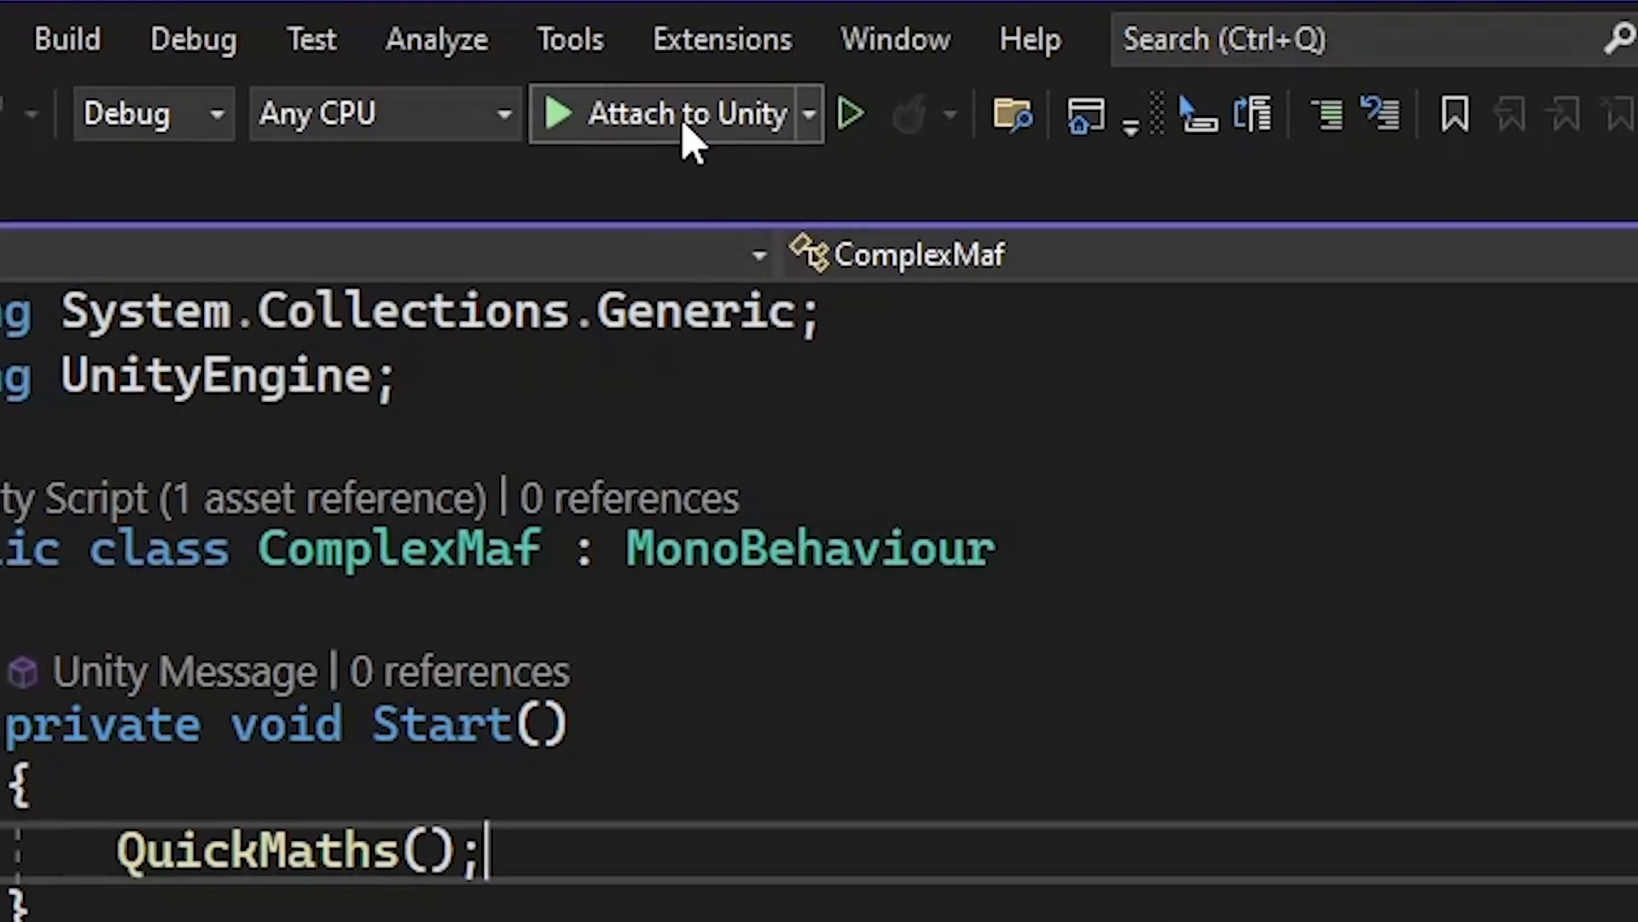
# Step: Attach the Visual Studio debugger to the Unity Editor via Attach to Unity
pyautogui.click(684, 113)
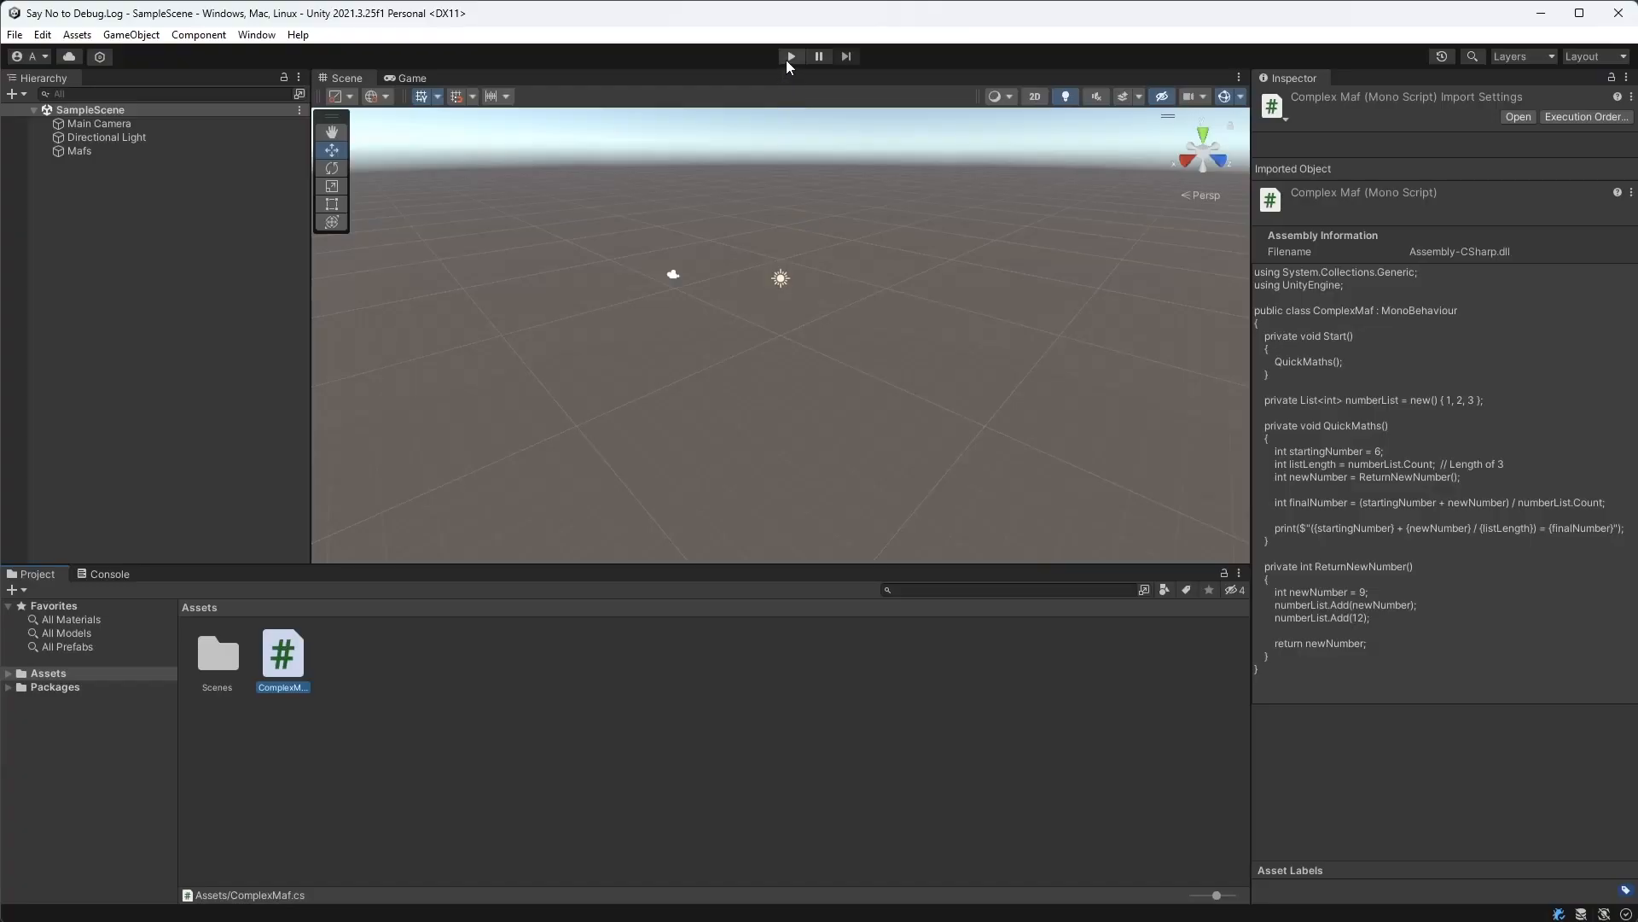
# Step: Play the Unity game so execution pauses at the QuickMaths breakpoint on line 15
pyautogui.click(790, 57)
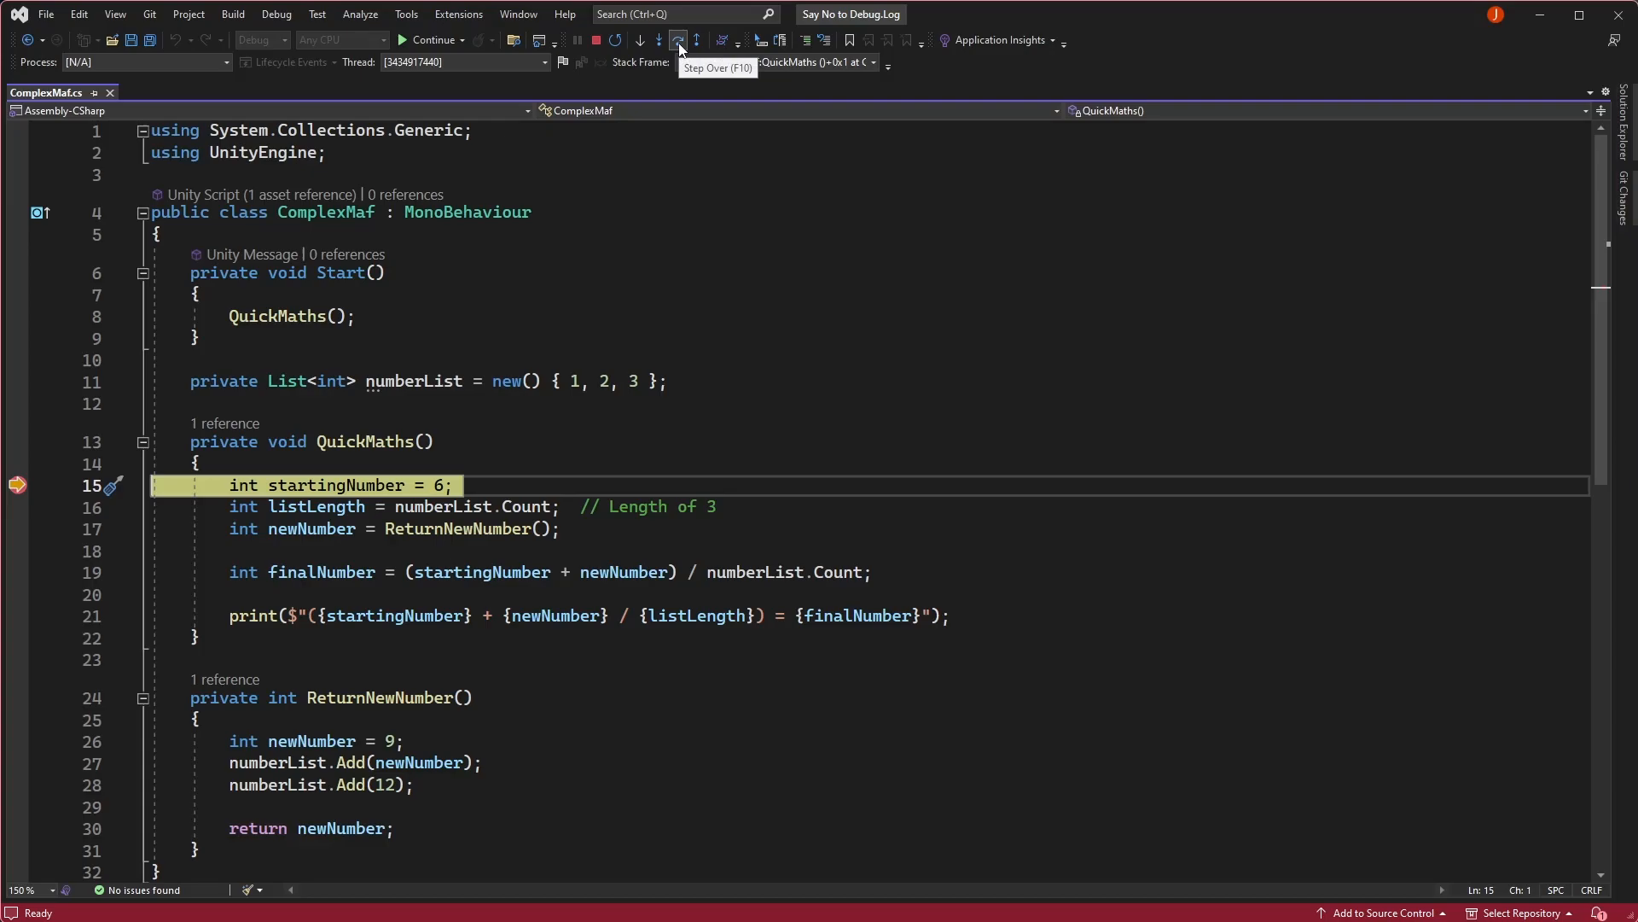
# Step: Step over QuickMaths lines until numberList reports Count = 4 after the first Add
pyautogui.click(678, 40)
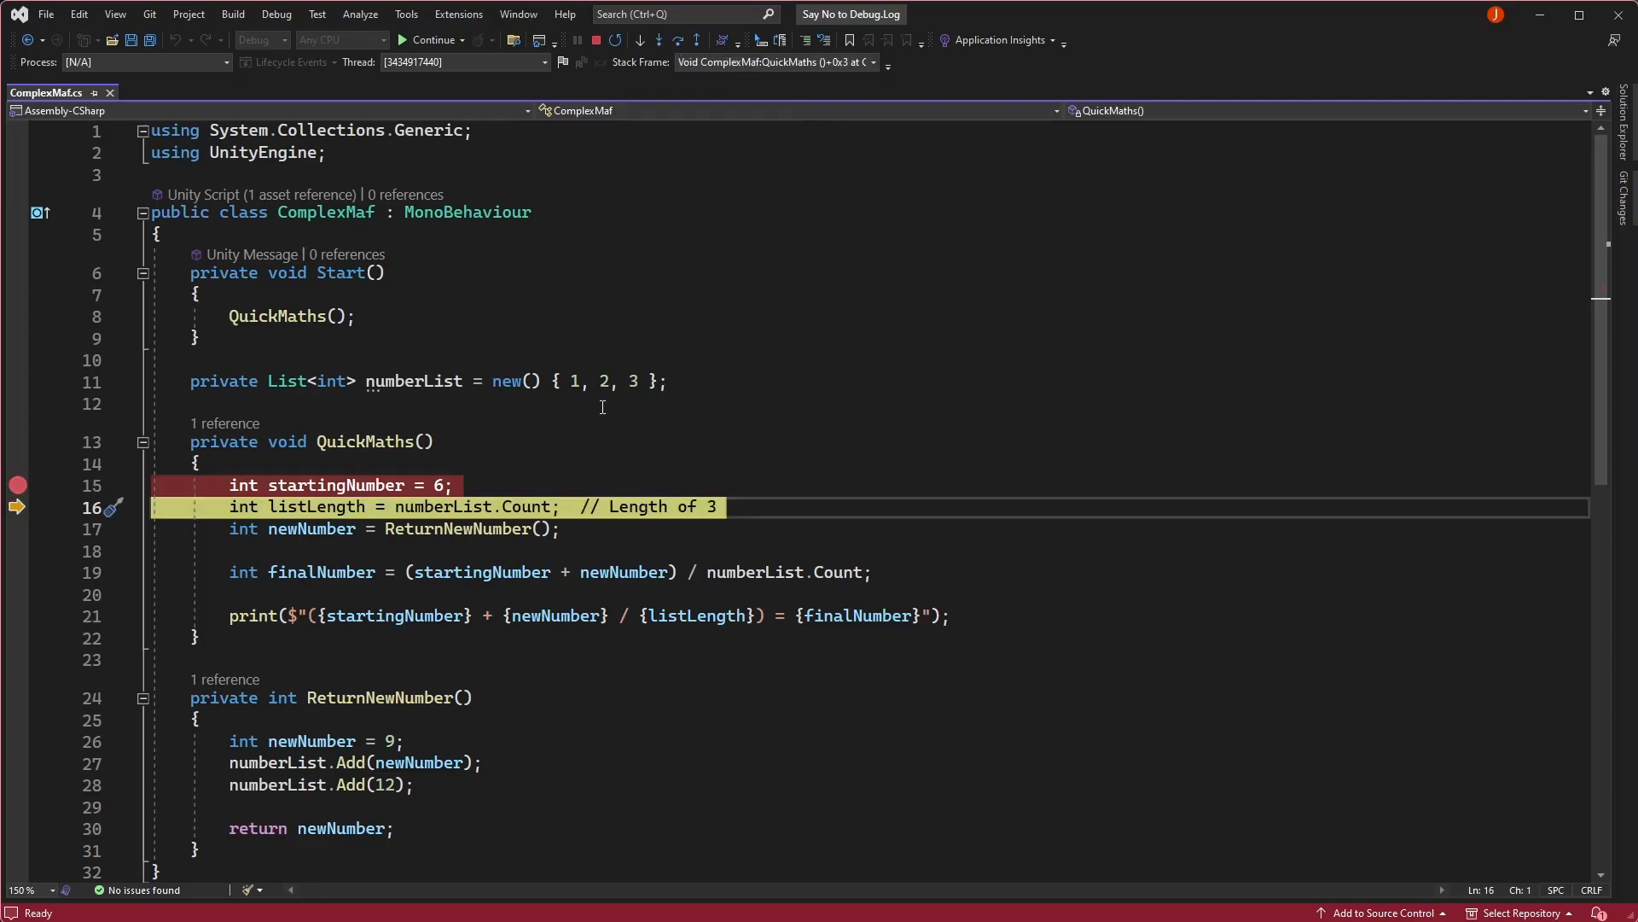
pyautogui.moveTo(335, 484)
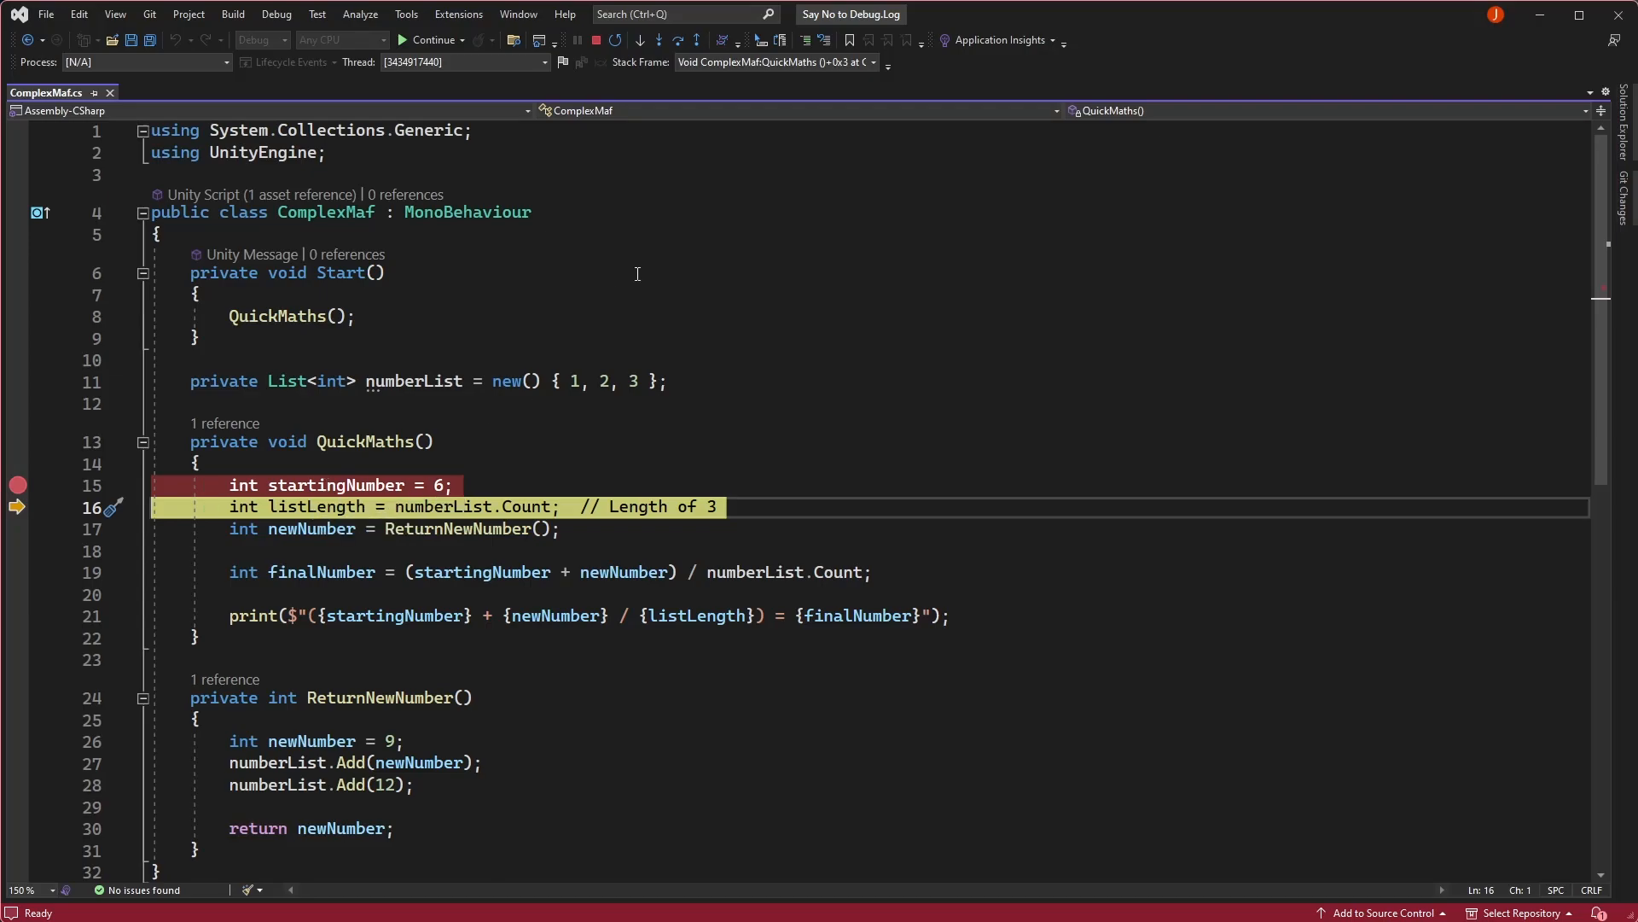
pyautogui.press('F10')
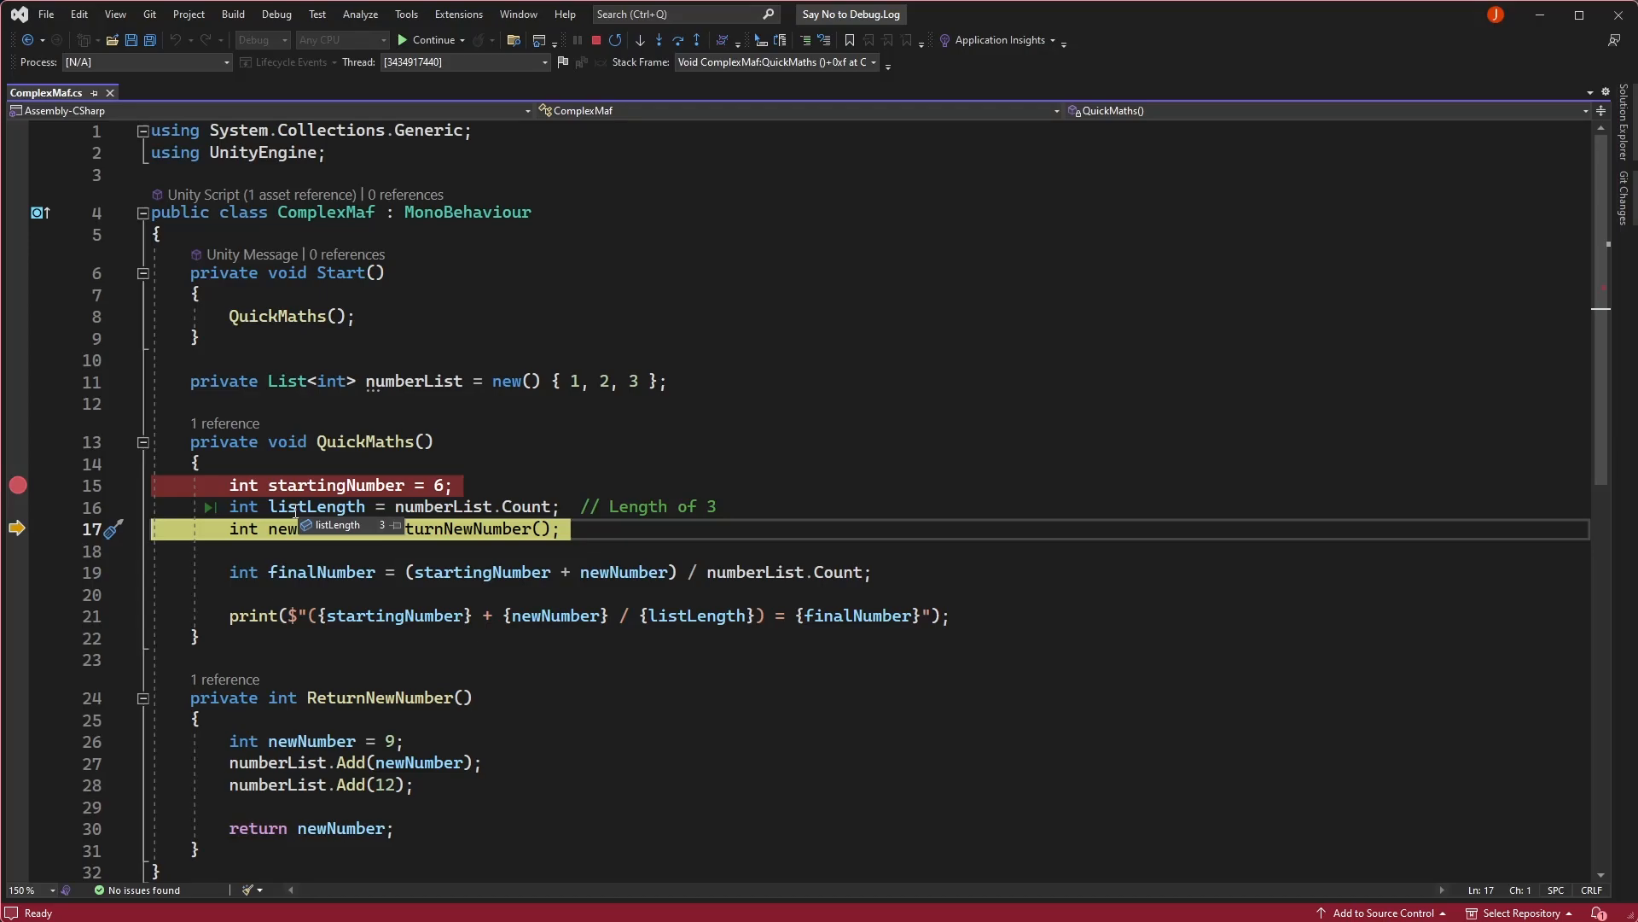
pyautogui.click(677, 40)
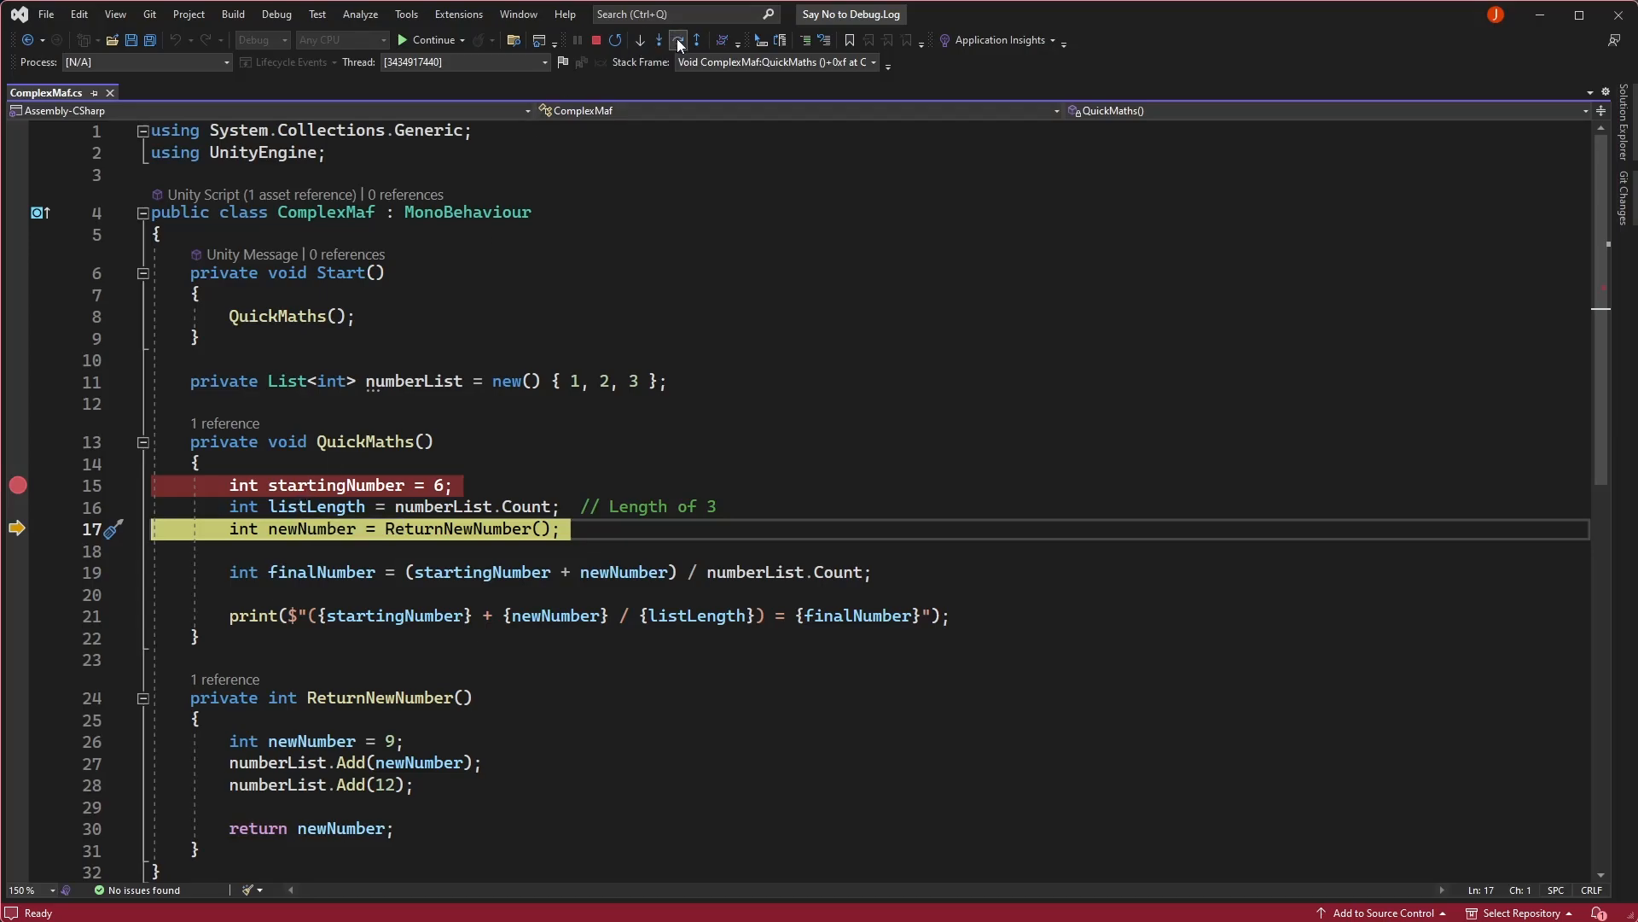
pyautogui.click(677, 40)
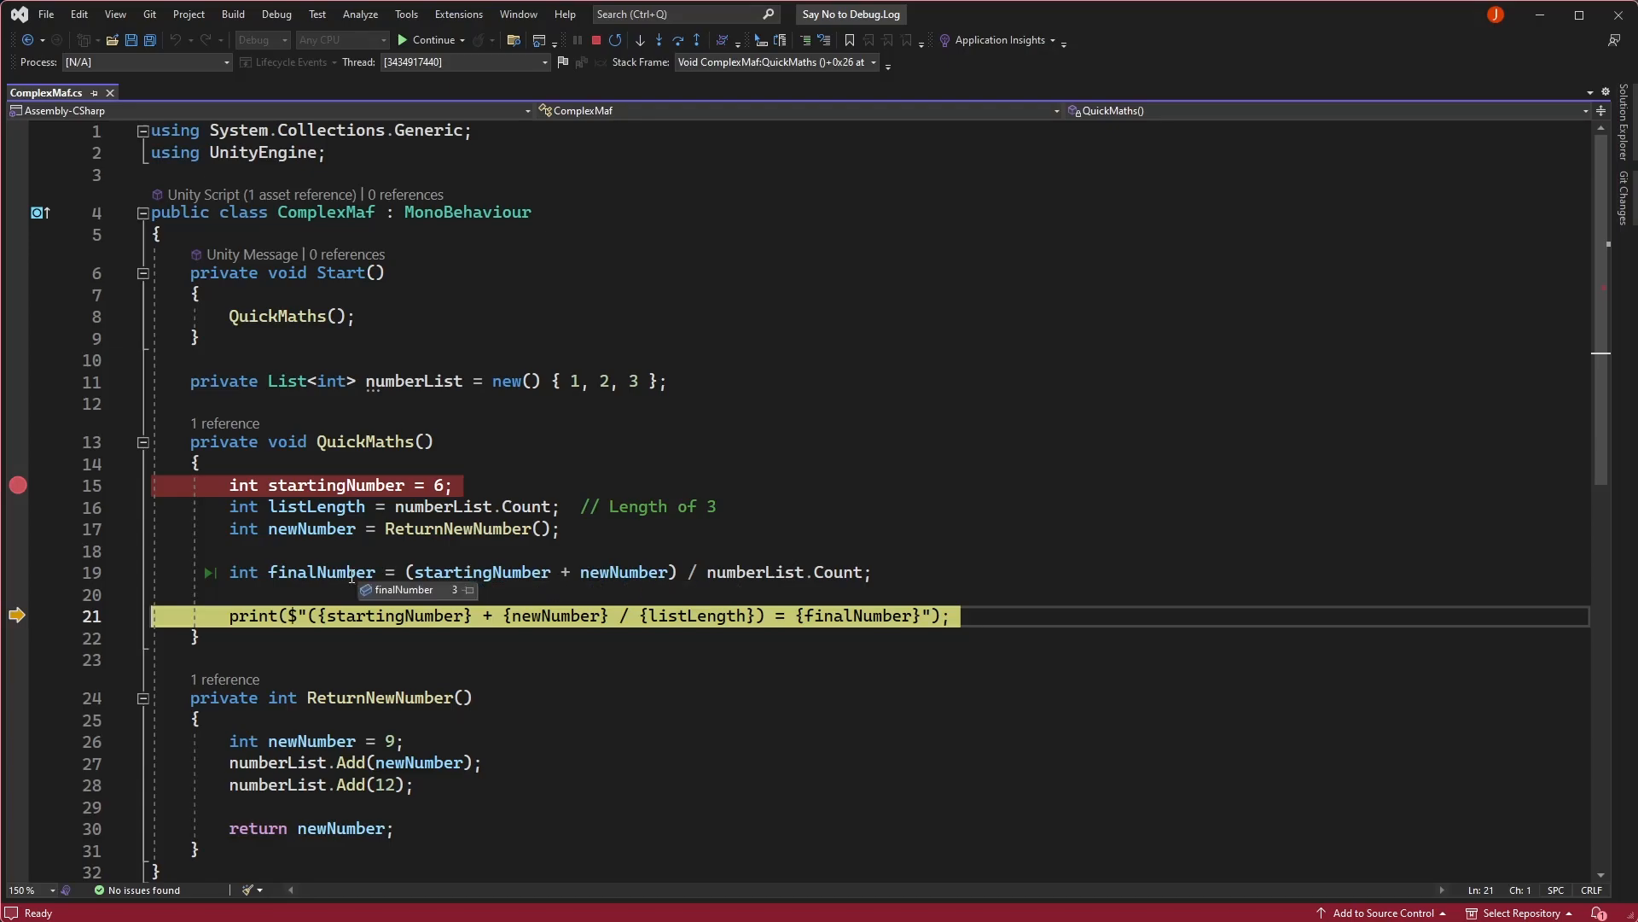
pyautogui.moveTo(830, 572)
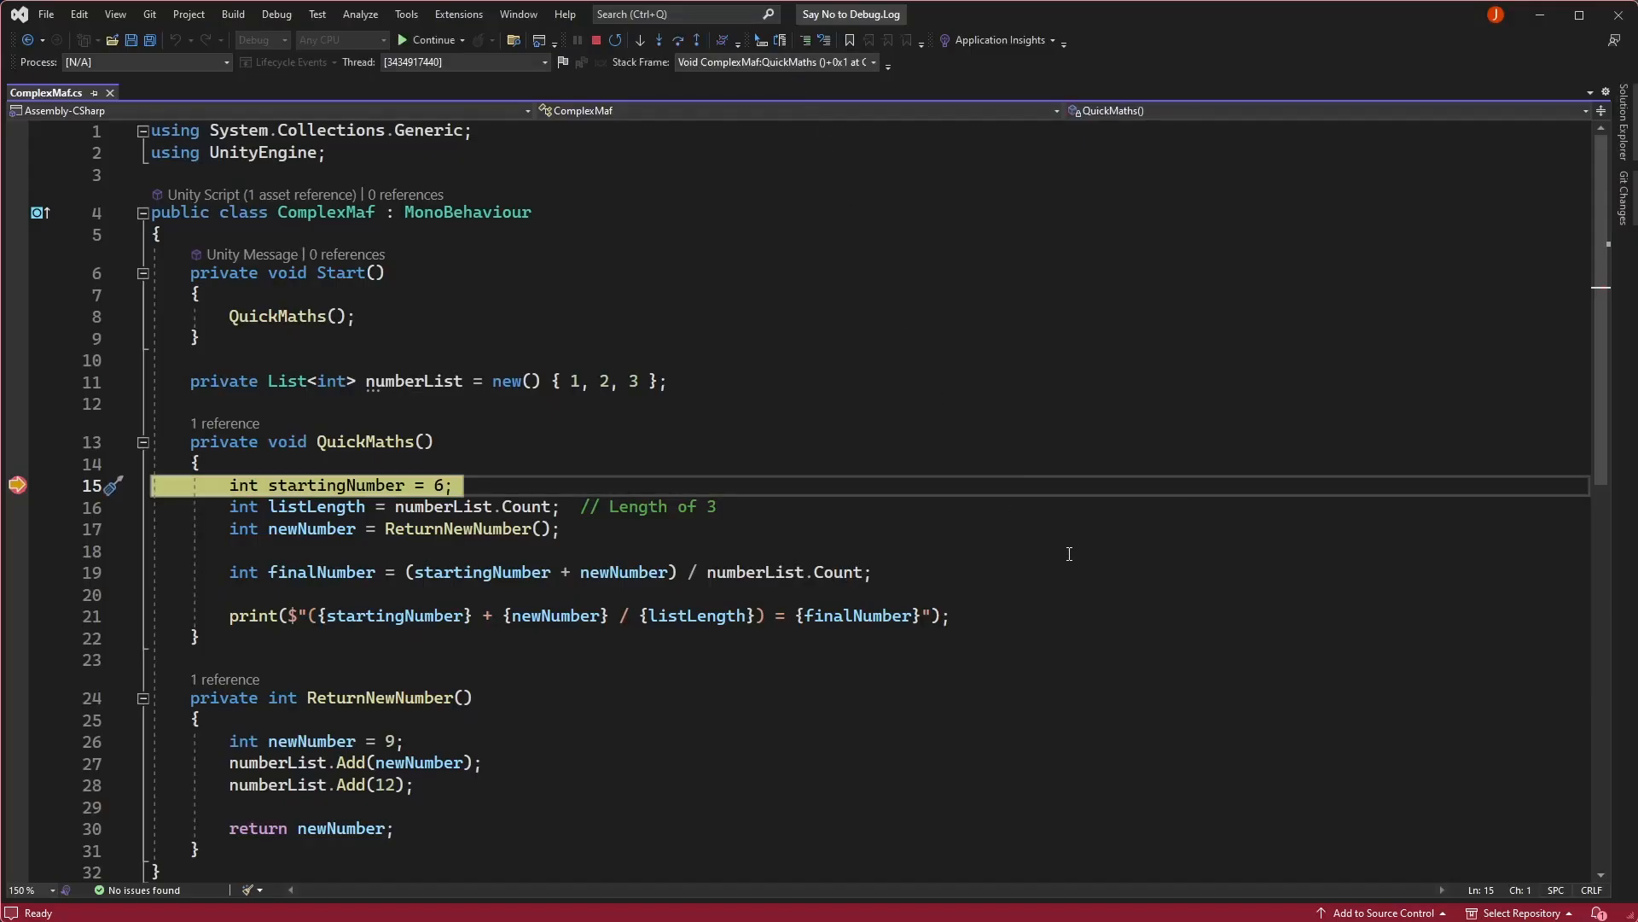
pyautogui.click(679, 40)
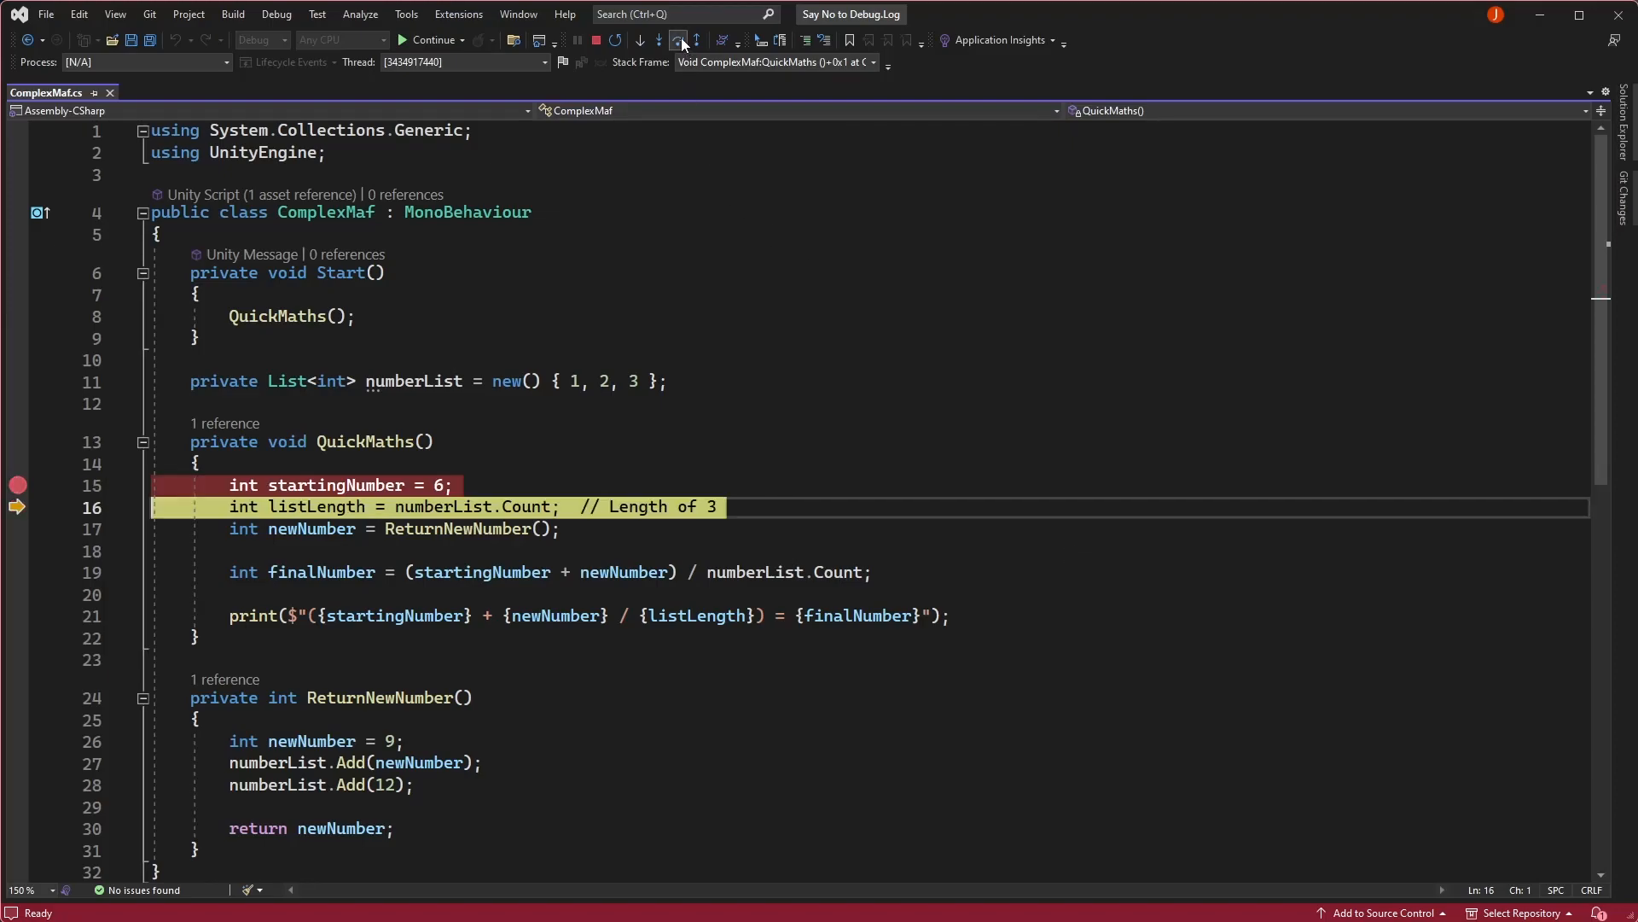
pyautogui.click(659, 40)
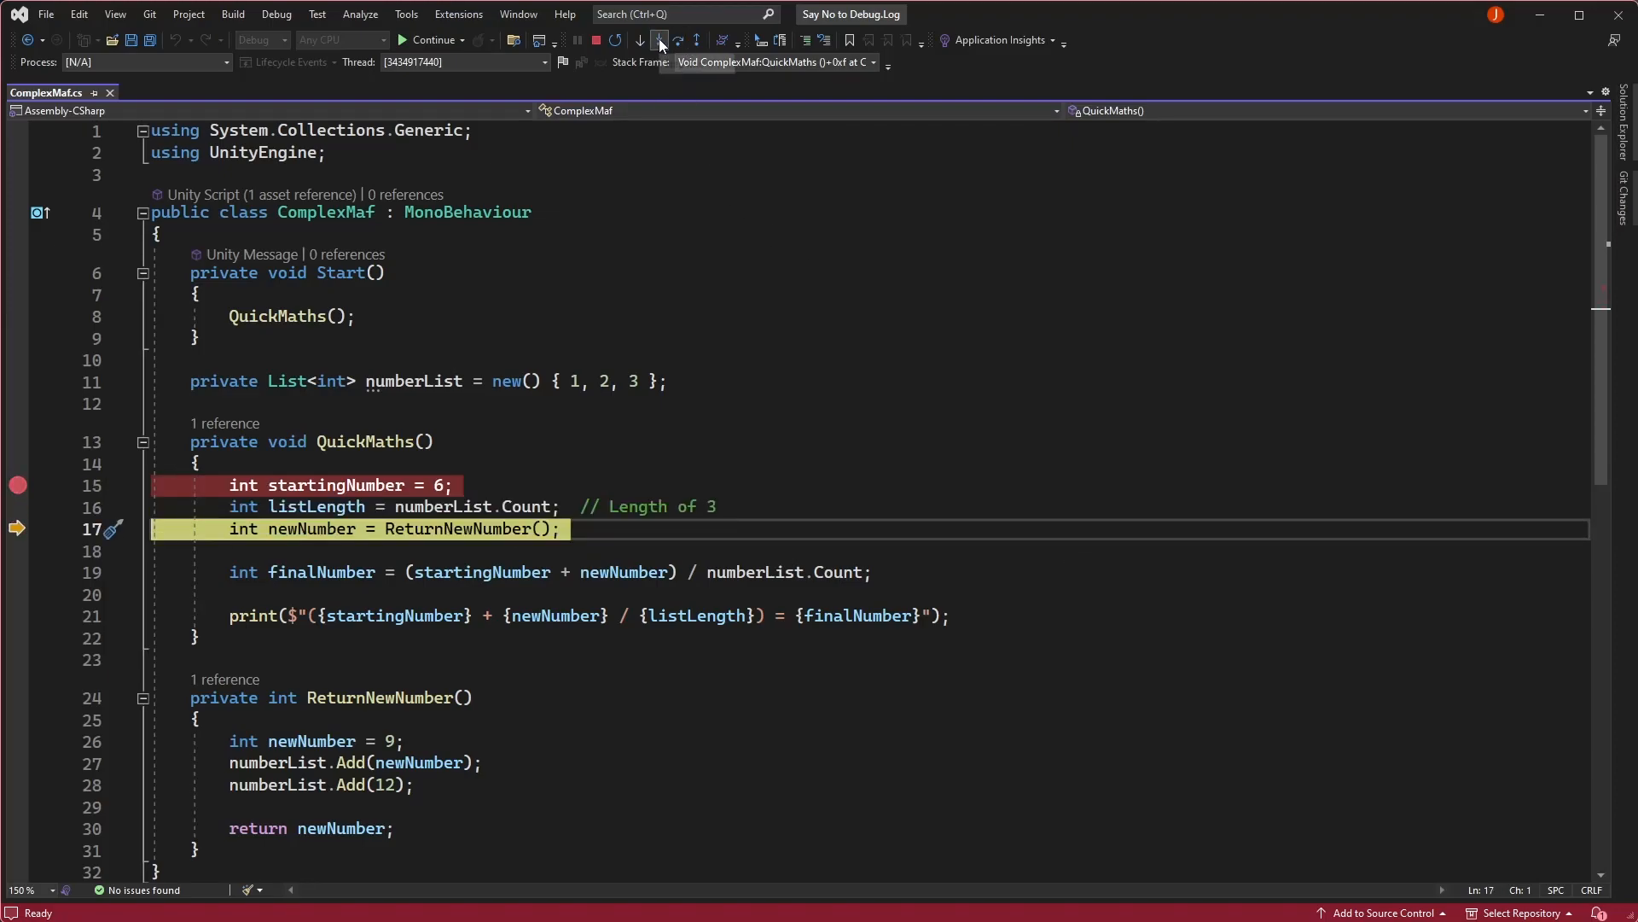
pyautogui.moveTo(659, 40)
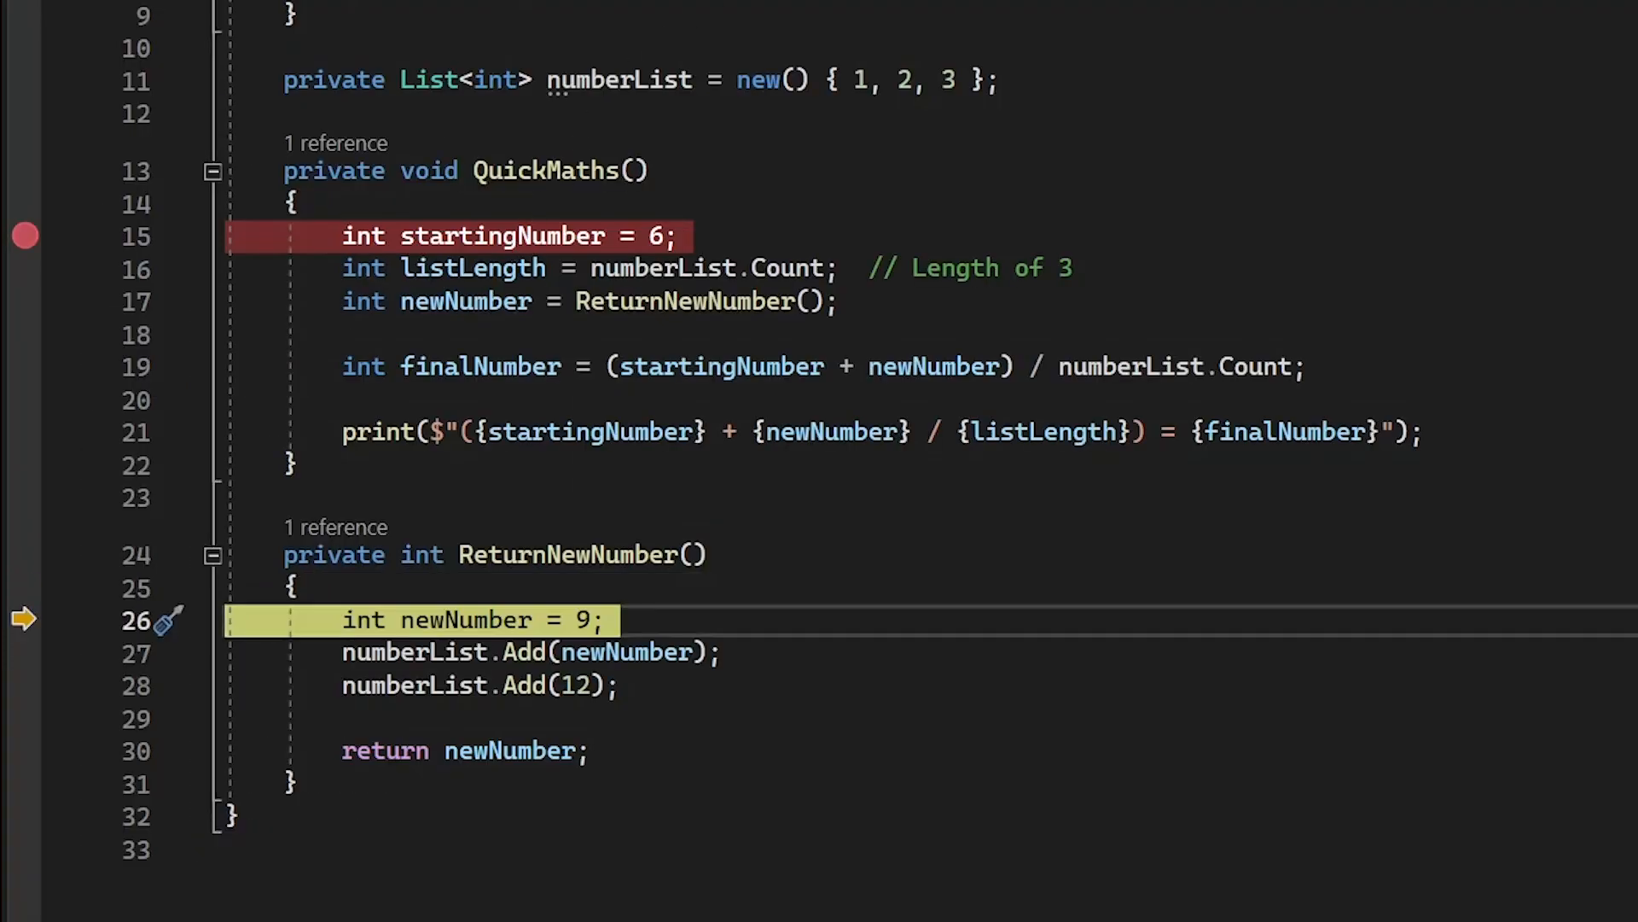
pyautogui.press('F10')
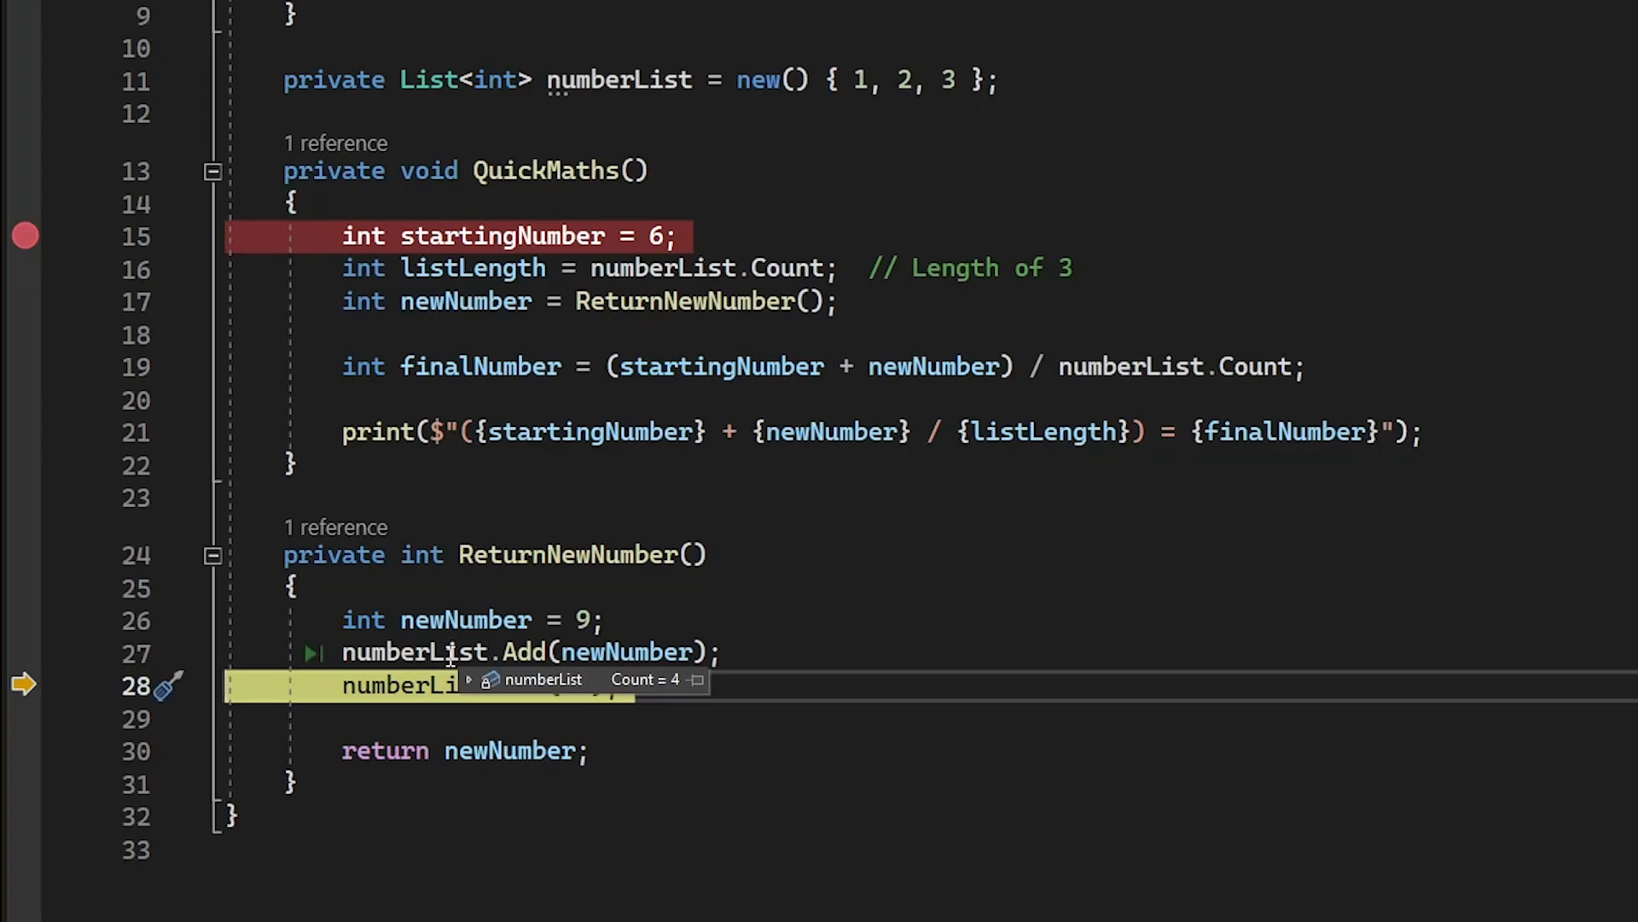
pyautogui.moveTo(451, 651)
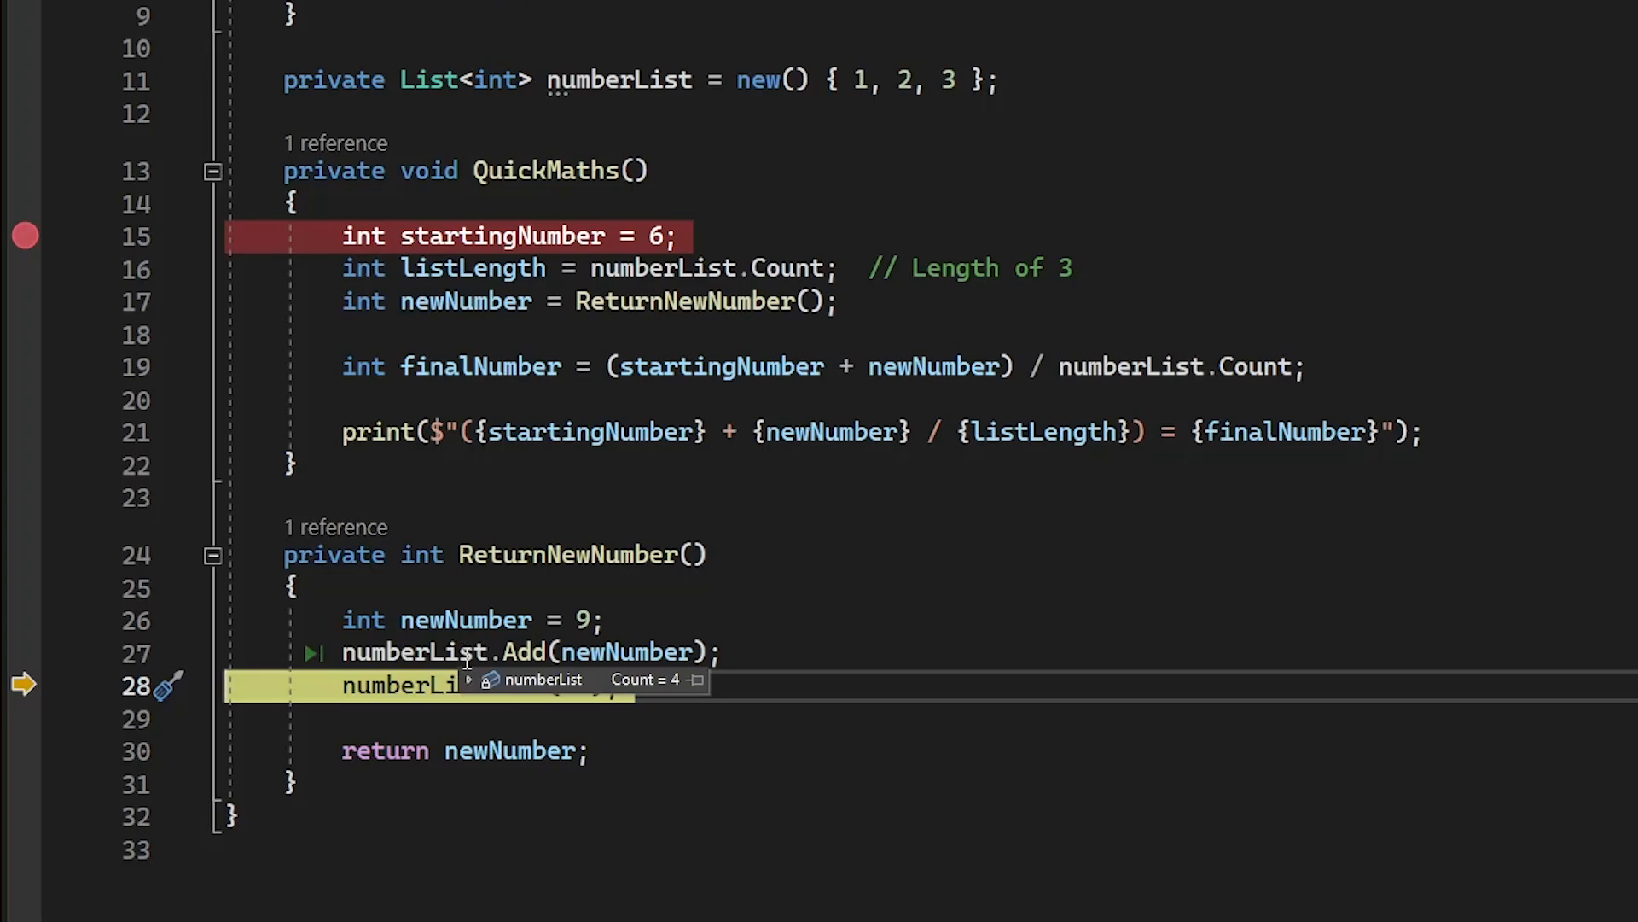
# Step: Expand numberList in the DataTip to show its items 1, 2, 3 and 9
pyautogui.click(469, 679)
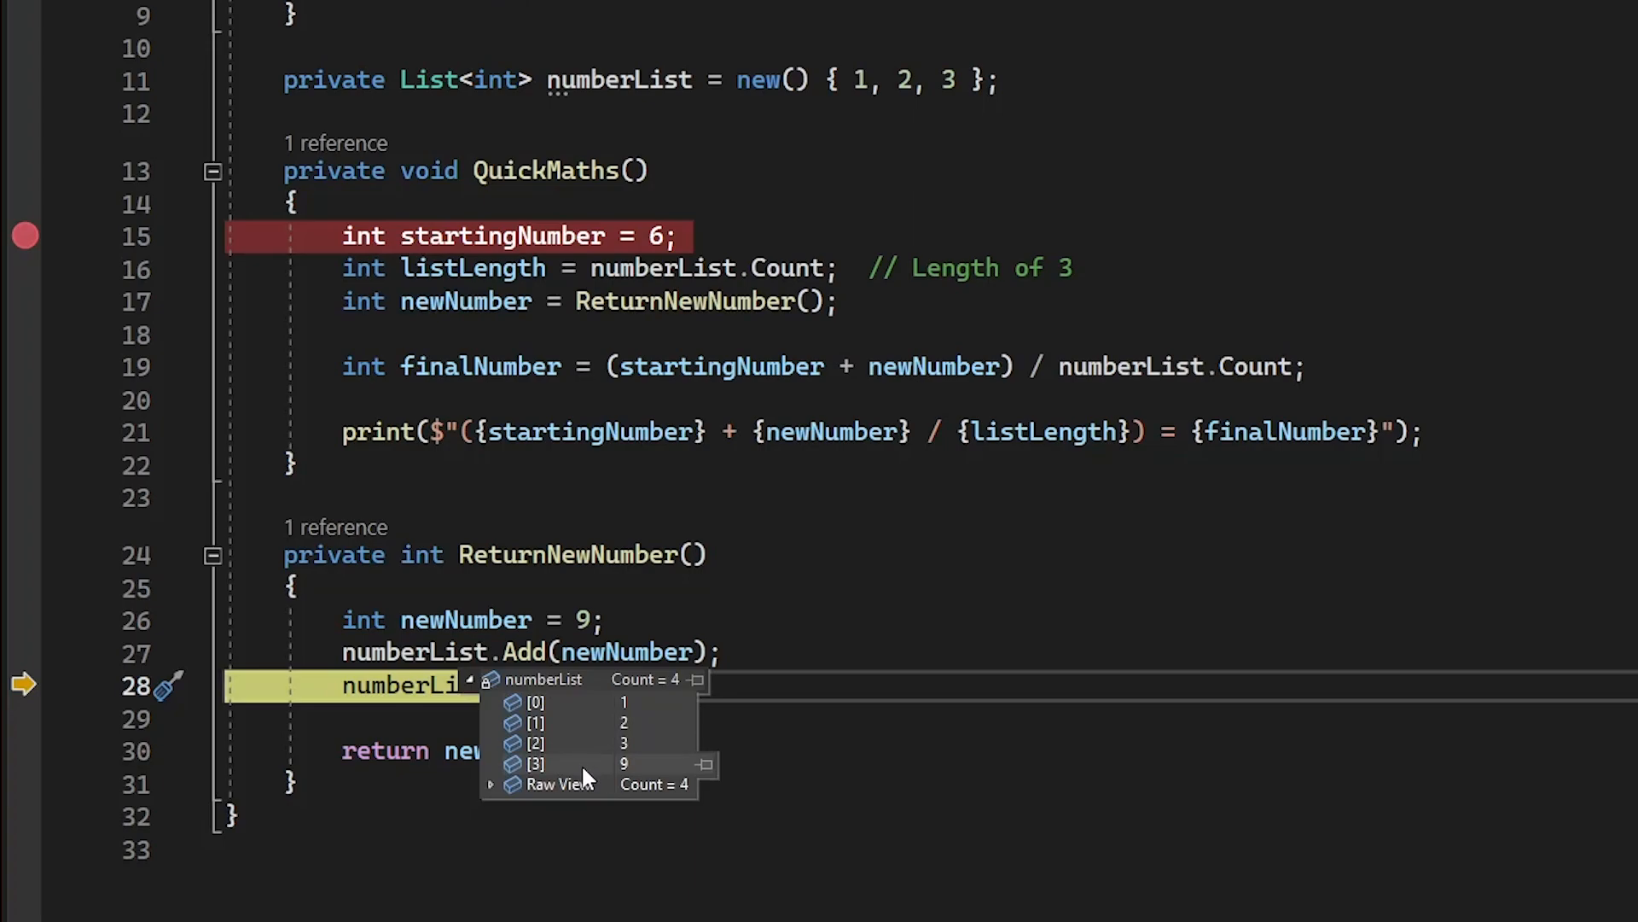
pyautogui.moveTo(580, 778)
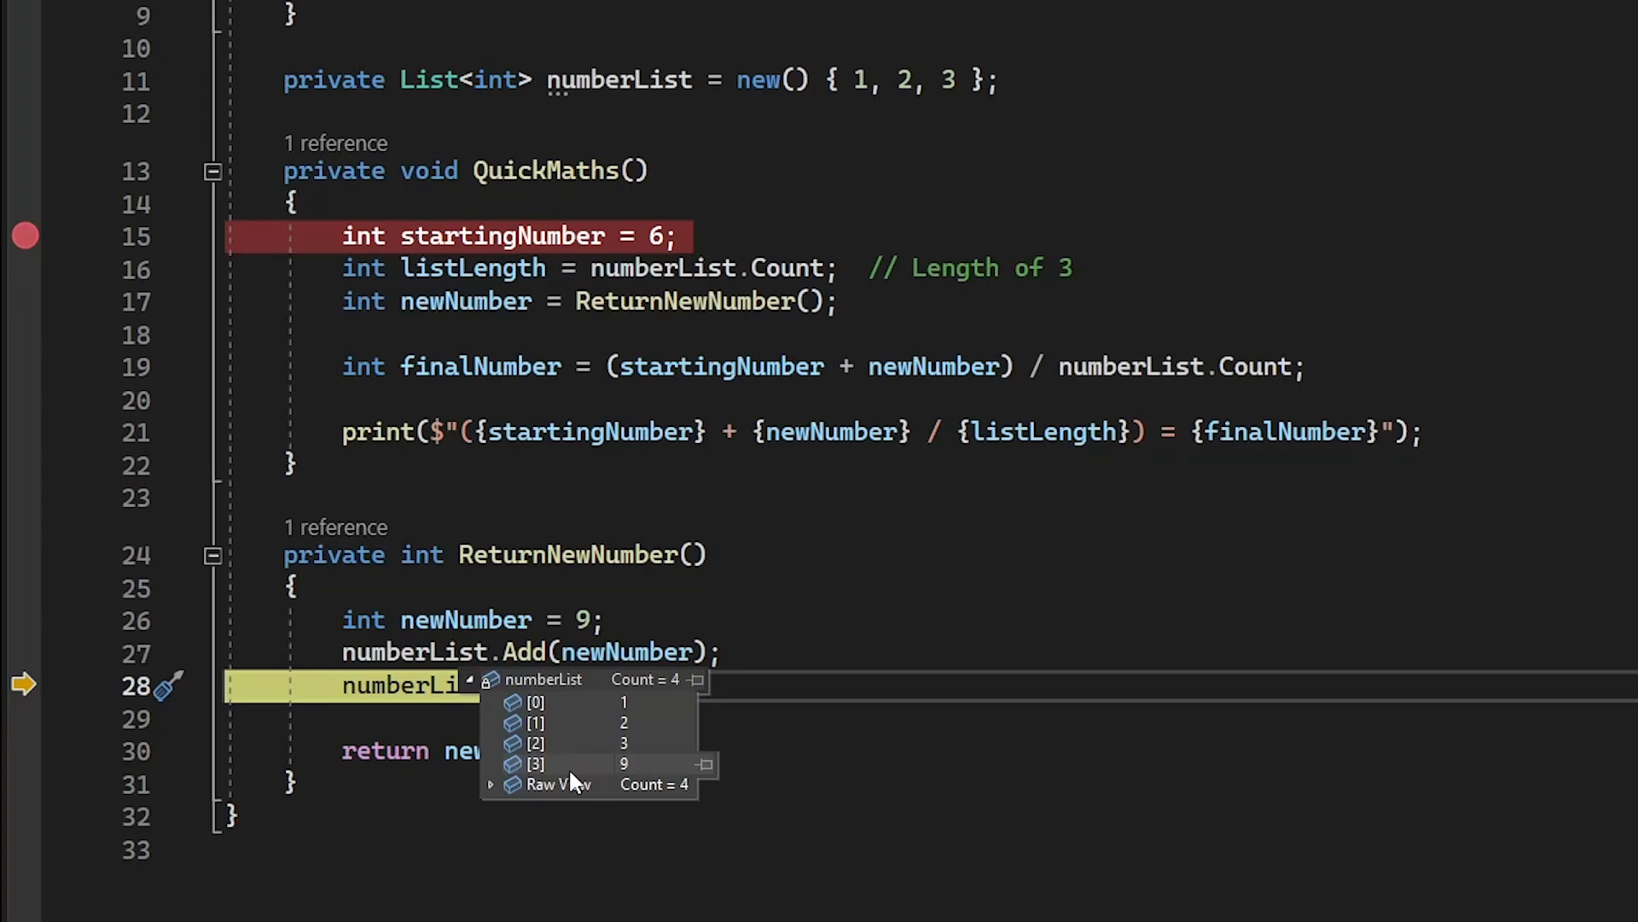
pyautogui.moveTo(581, 732)
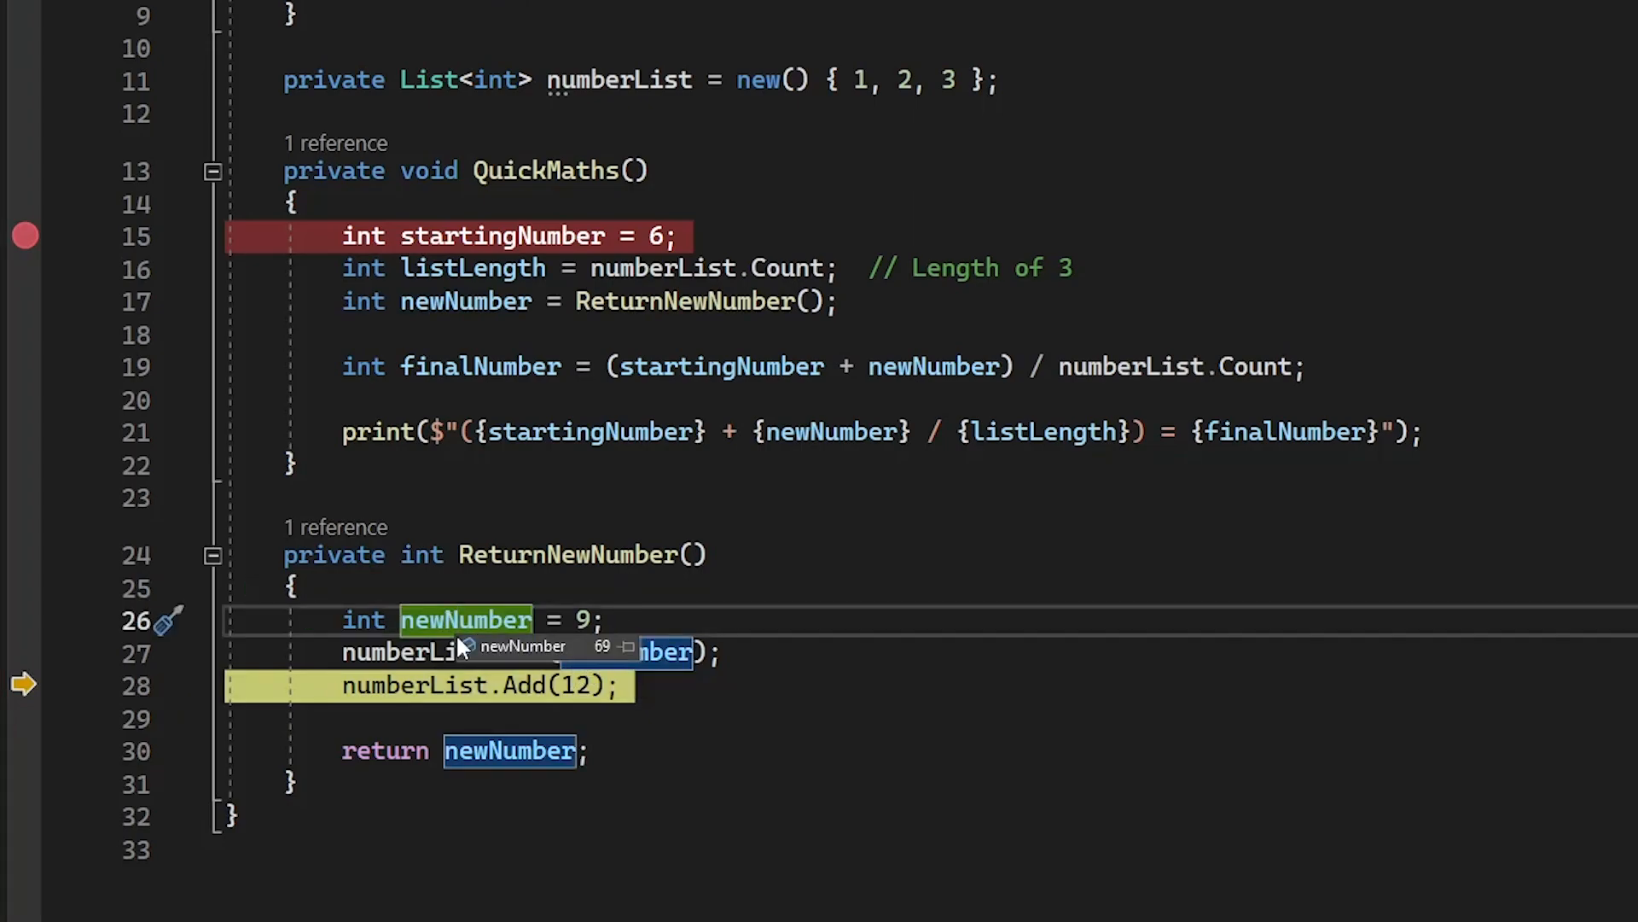
# Step: Step over to finish ReturnNewNumber and return to the finalNumber line in QuickMaths
pyautogui.press('F10')
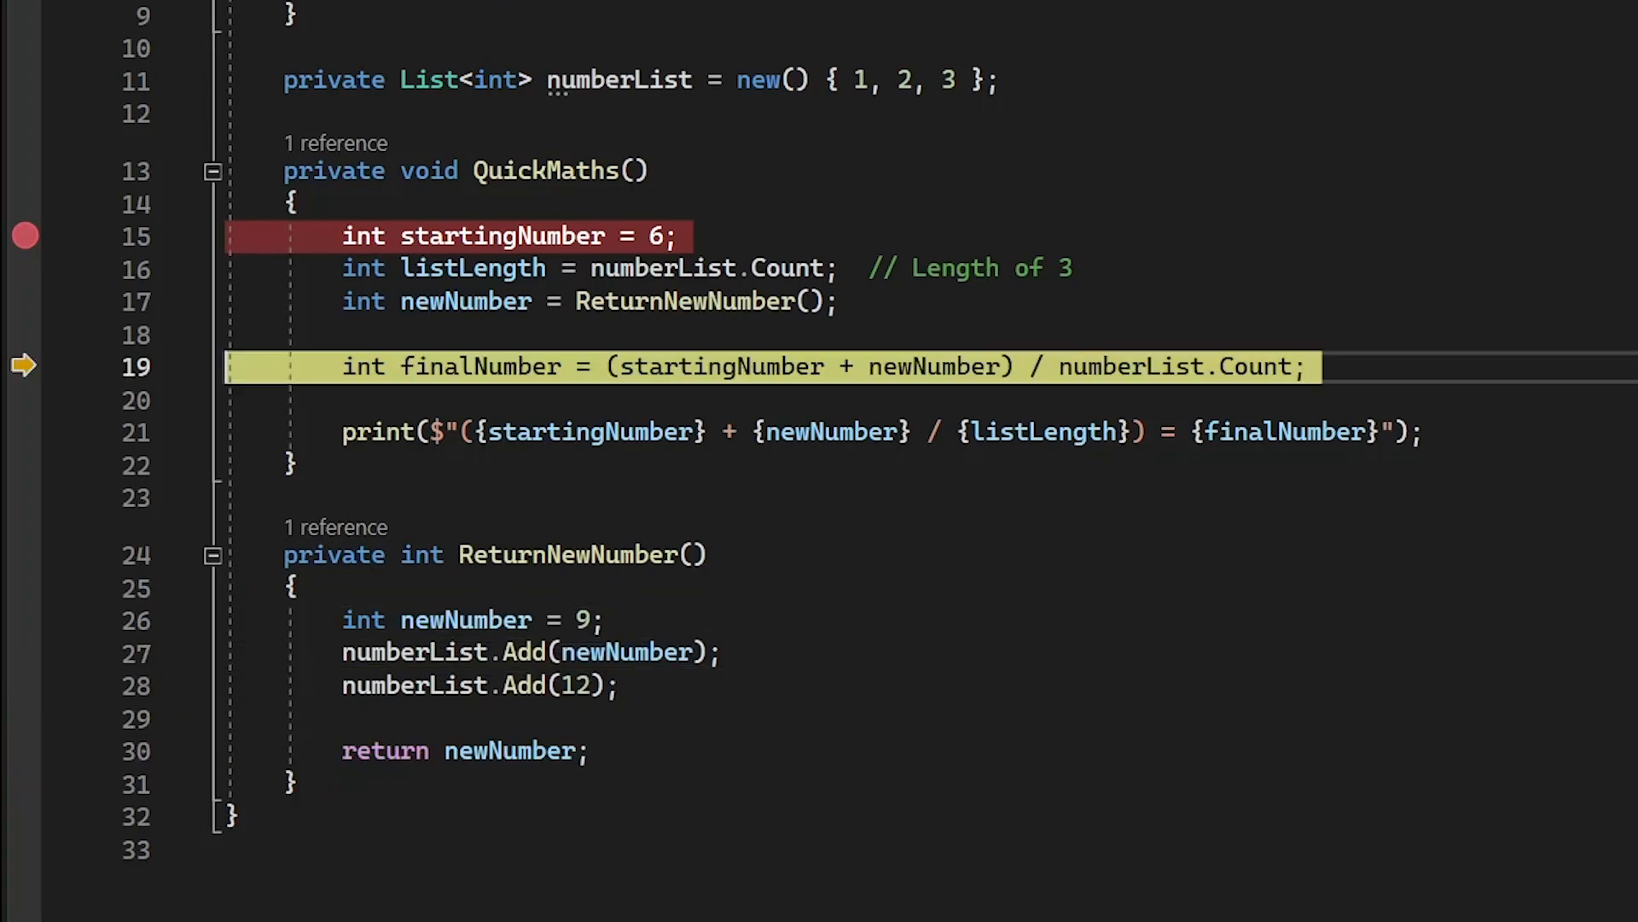
pyautogui.moveTo(718, 367)
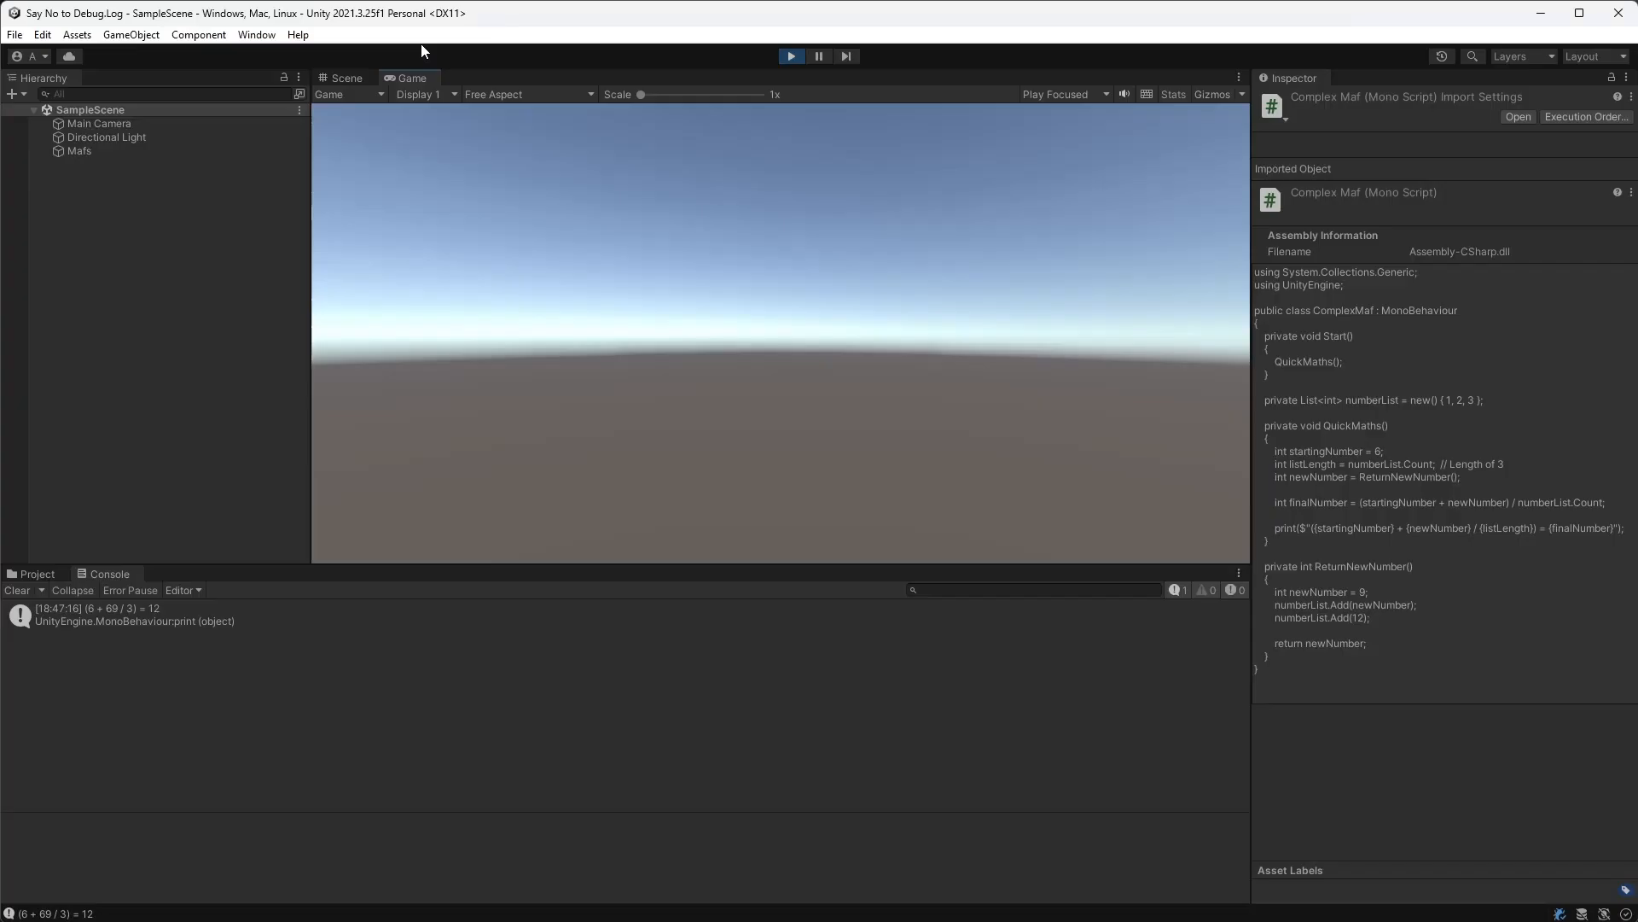
# Step: Exit Play mode in Unity after the console prints (6 + 69 / 3) = 12
pyautogui.click(125, 613)
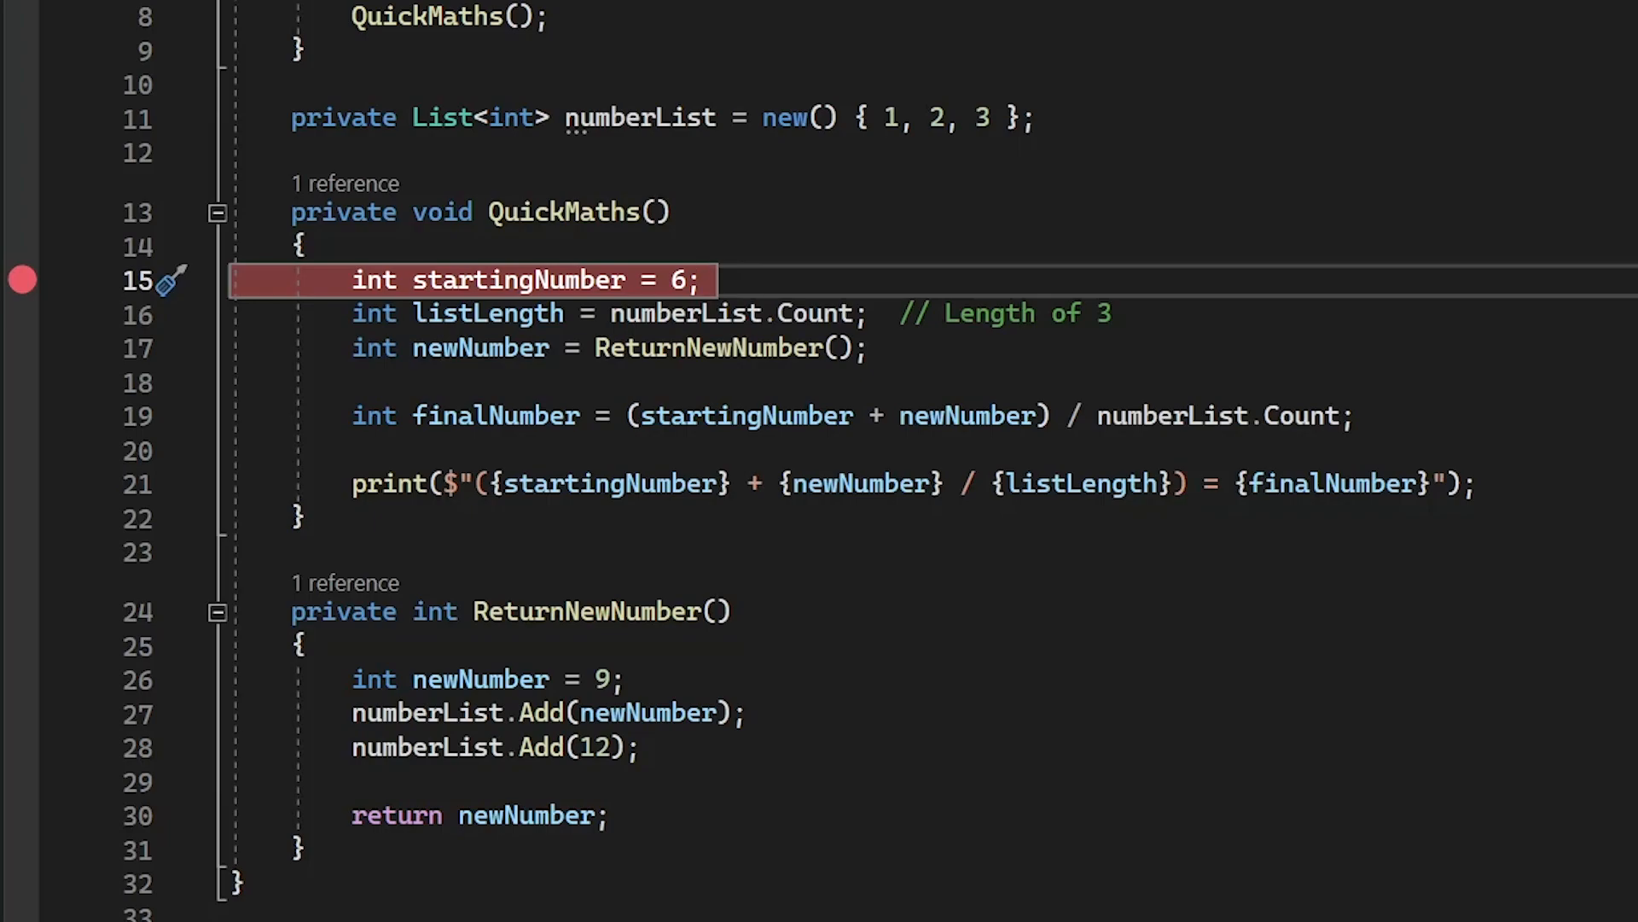
# Step: Open the context menu of the red breakpoint glyph at line 15
pyautogui.click(710, 280)
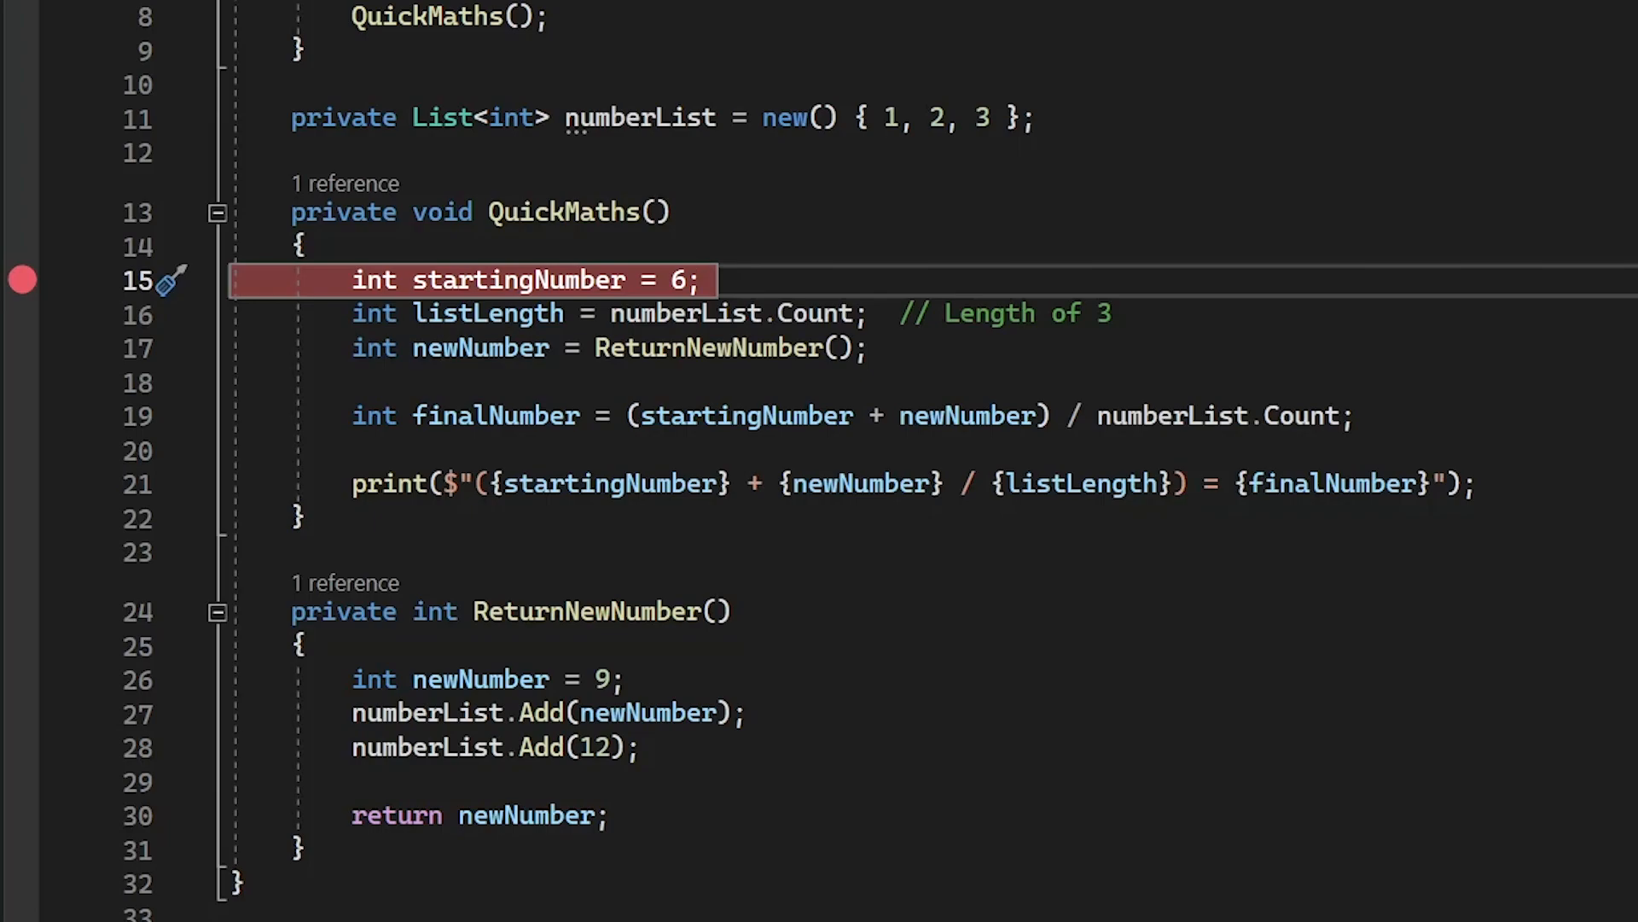
pyautogui.rightClick(20, 280)
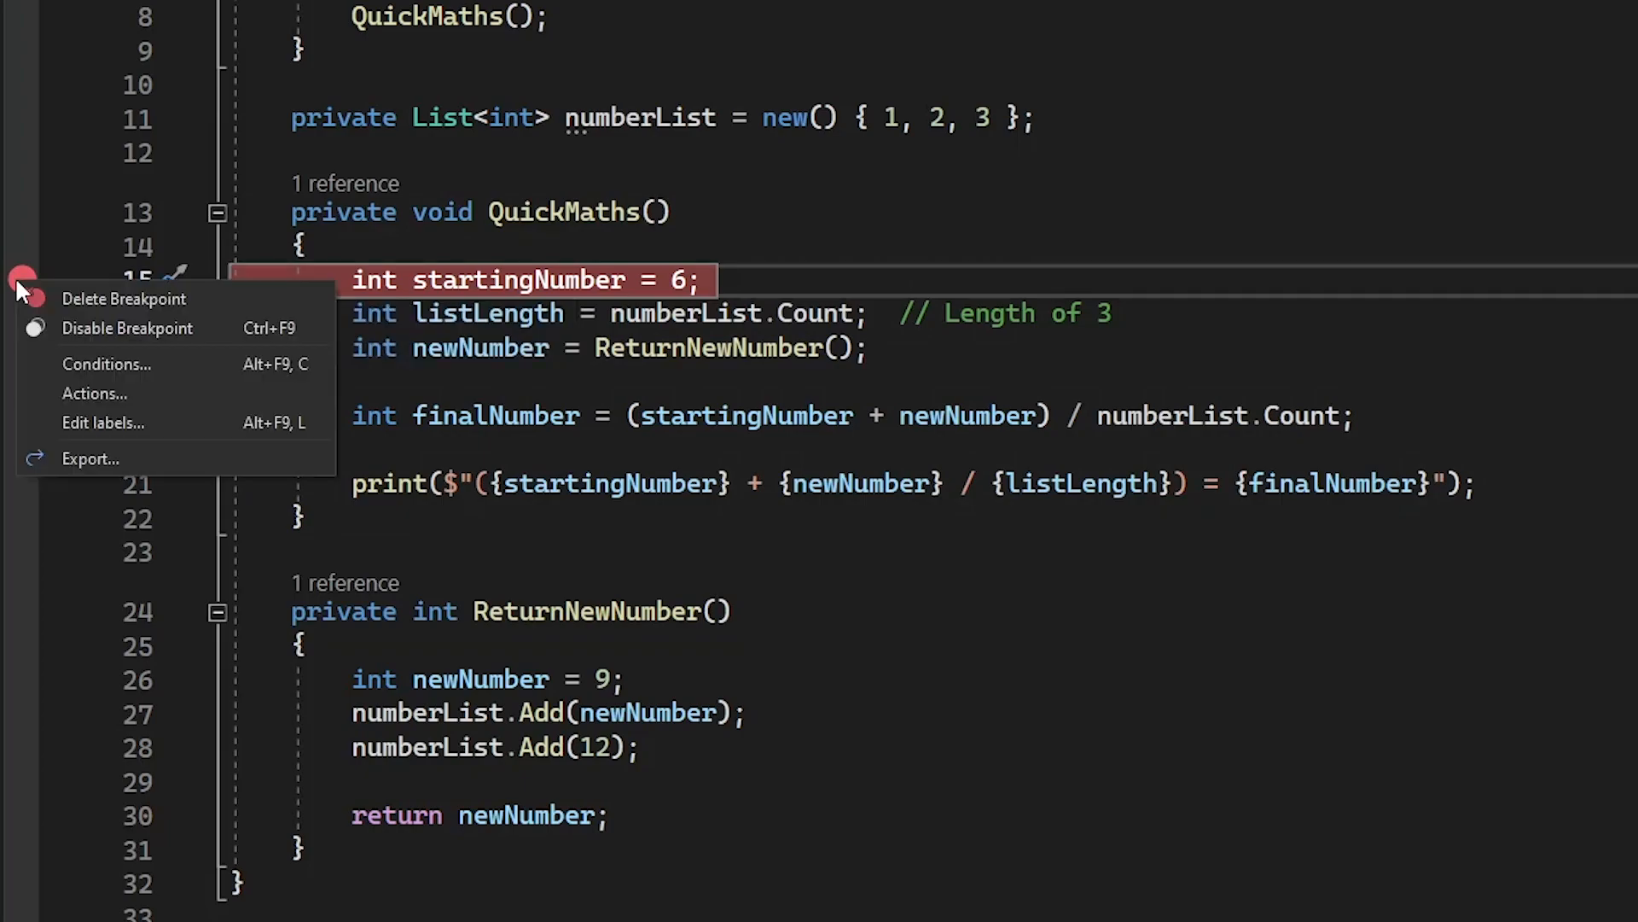
# Step: Give the line 15 breakpoint the condition startingNumber == 0, then run the game in Unity
pyautogui.click(107, 364)
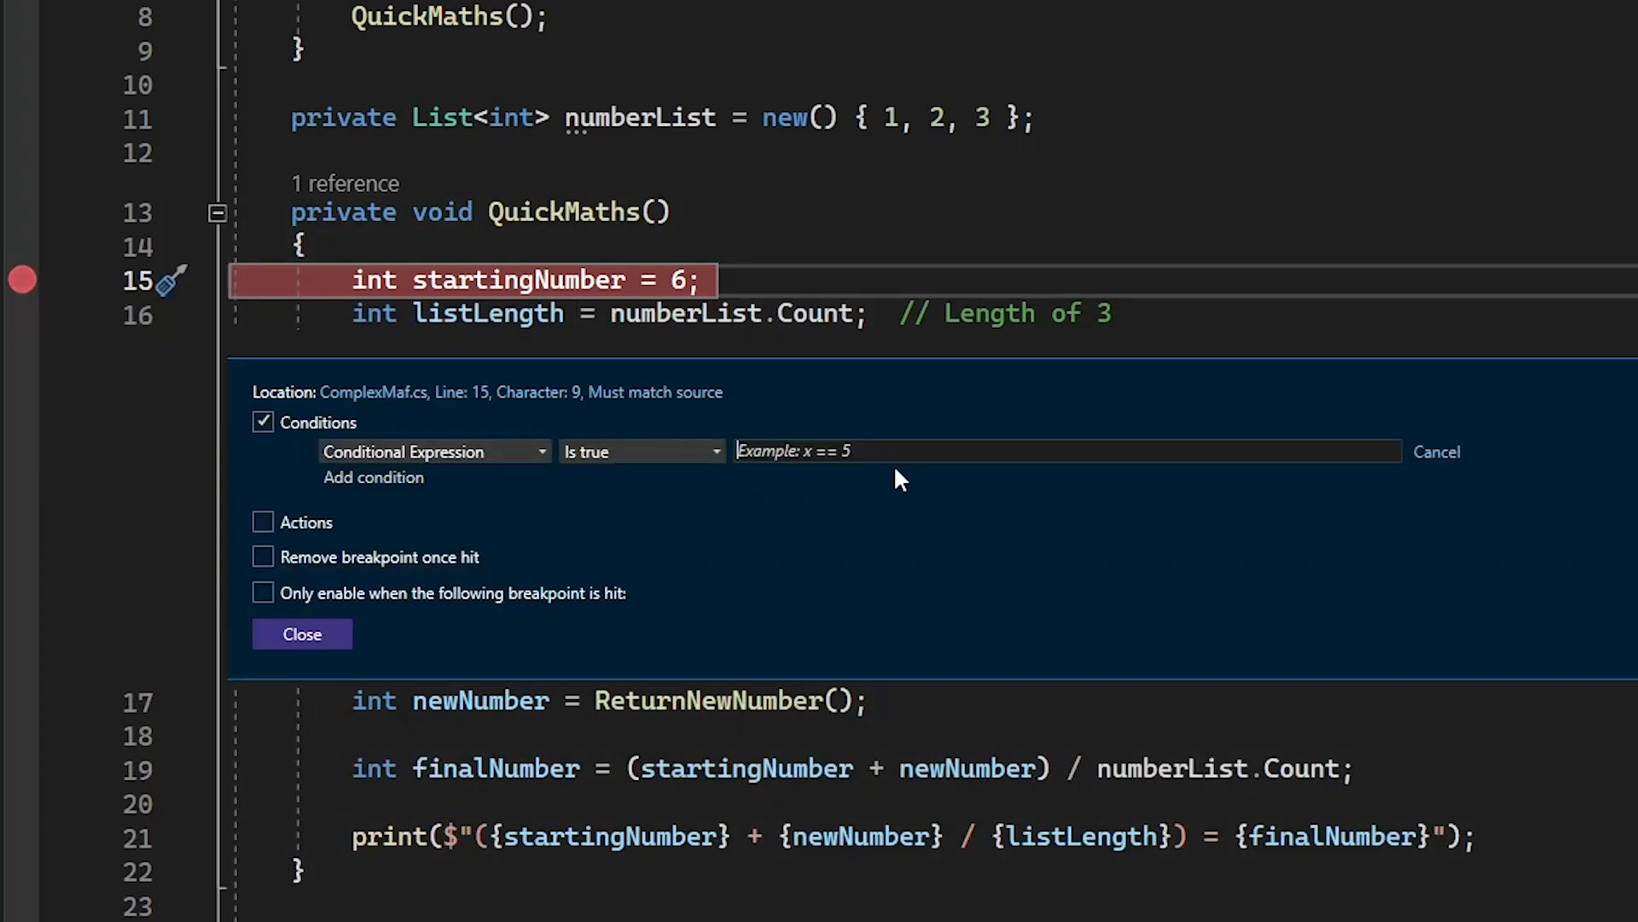
pyautogui.click(642, 451)
pyautogui.write('s')
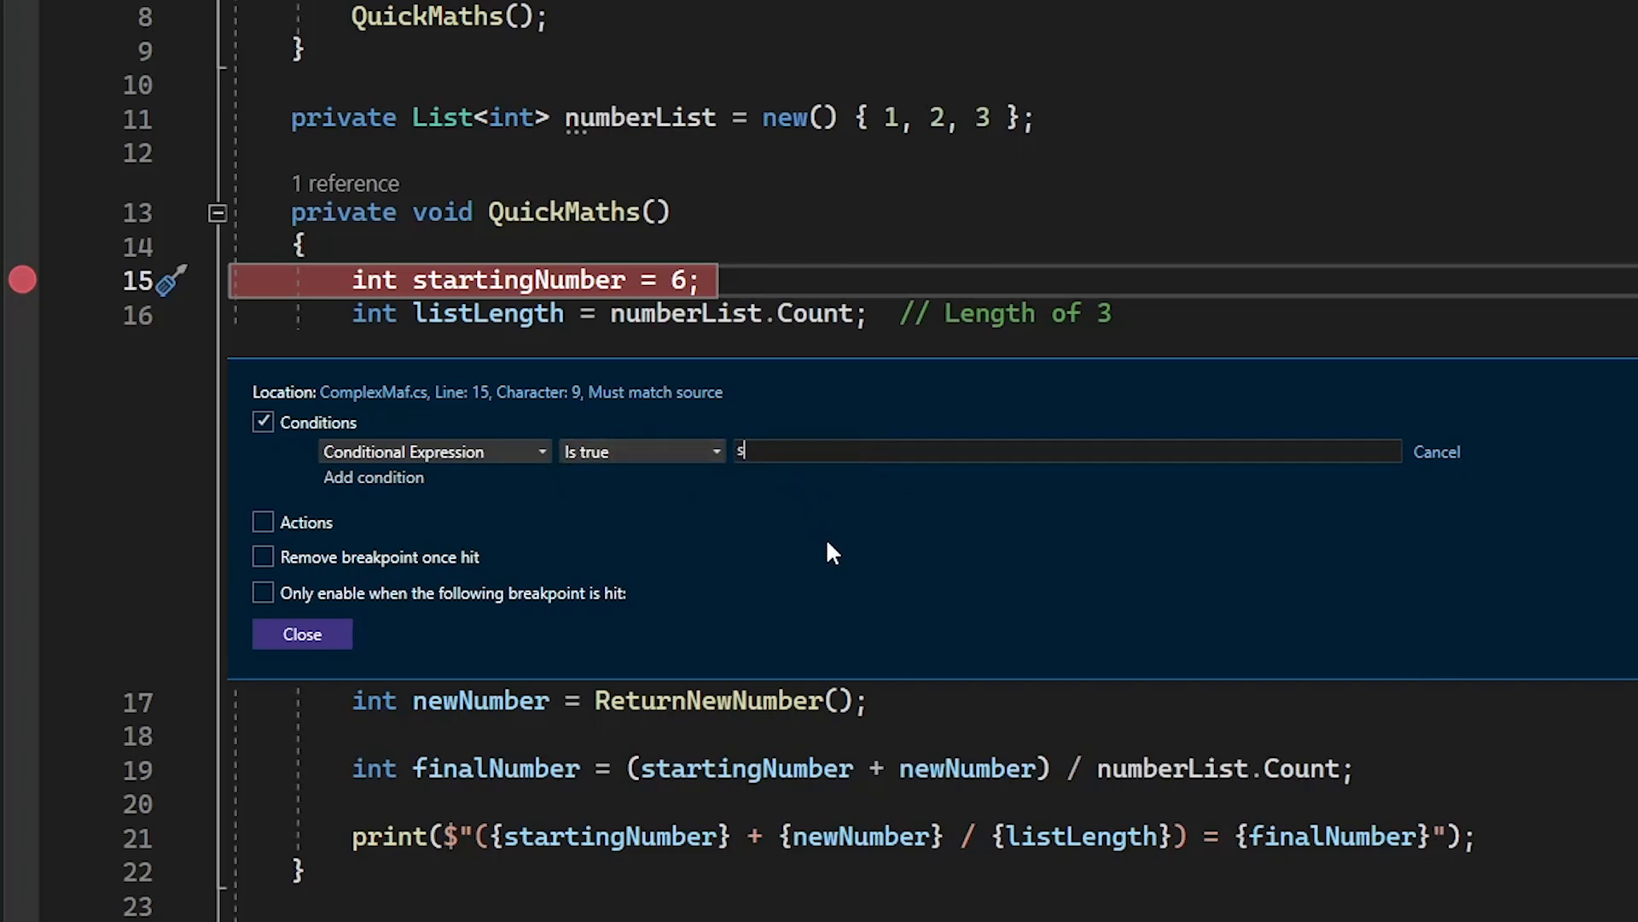
pyautogui.write('tartingNumber')
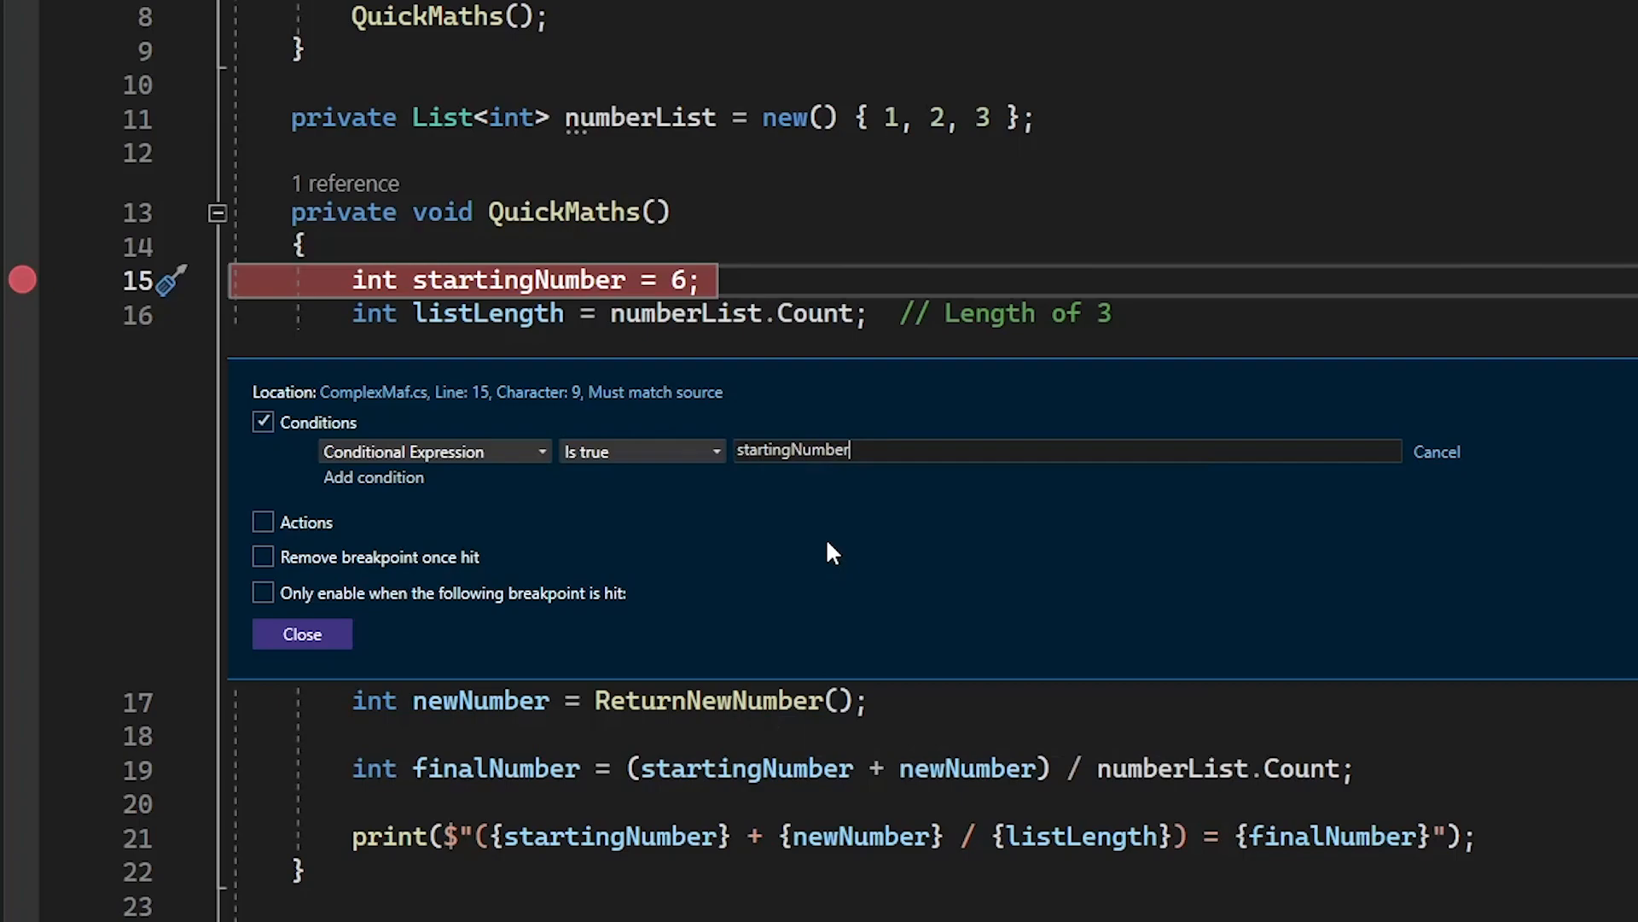
pyautogui.write('== 0')
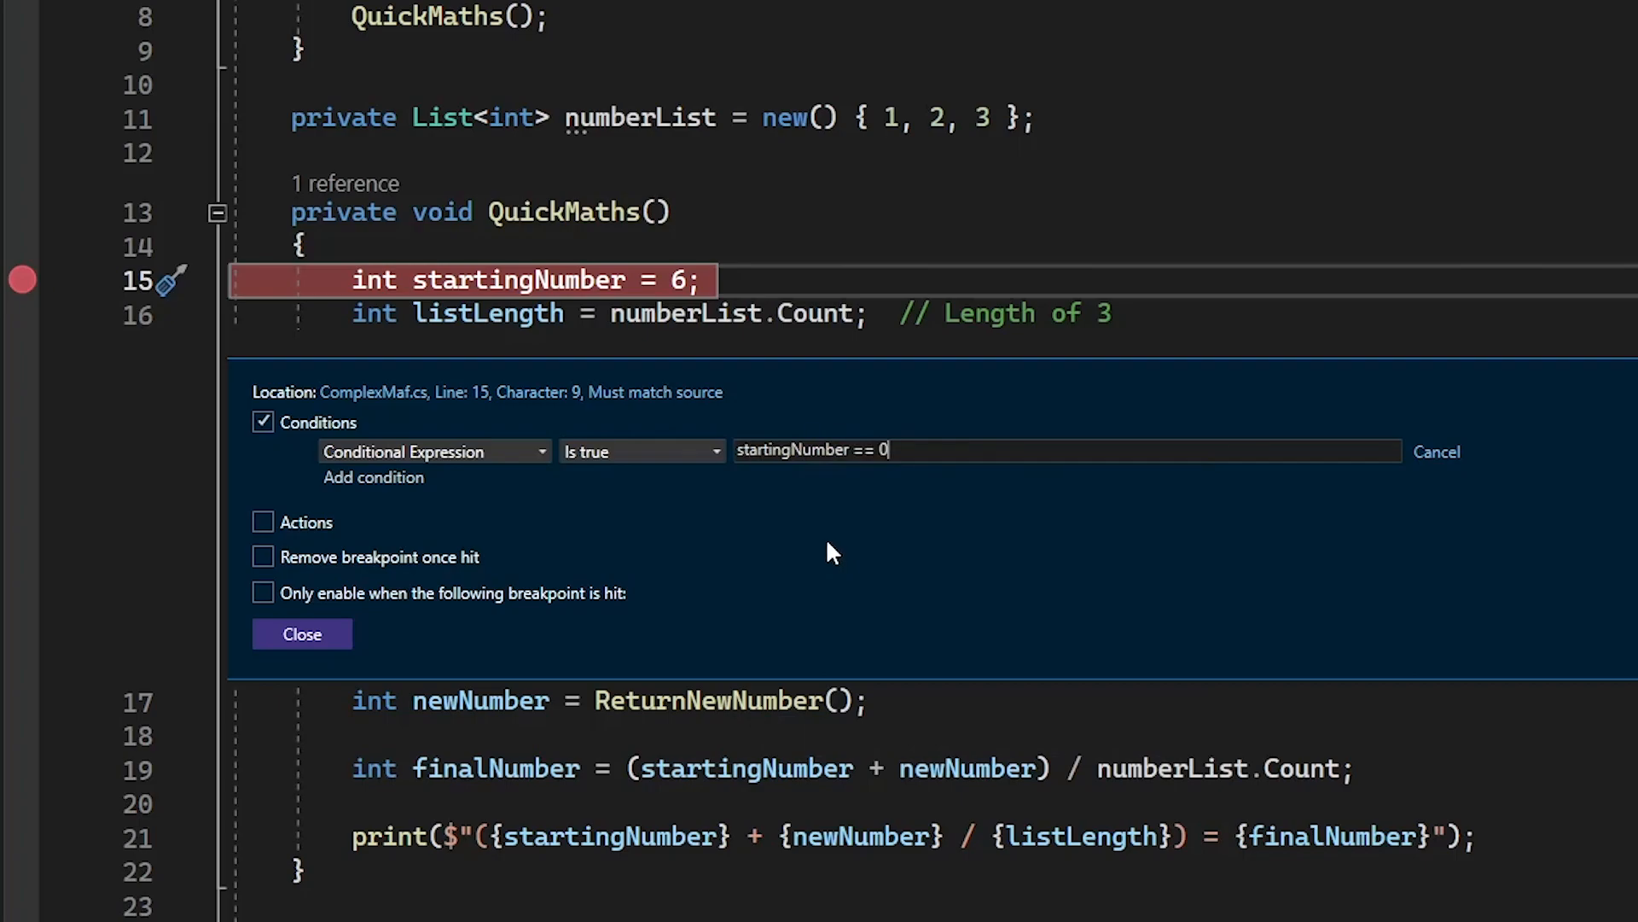
pyautogui.moveTo(302, 634)
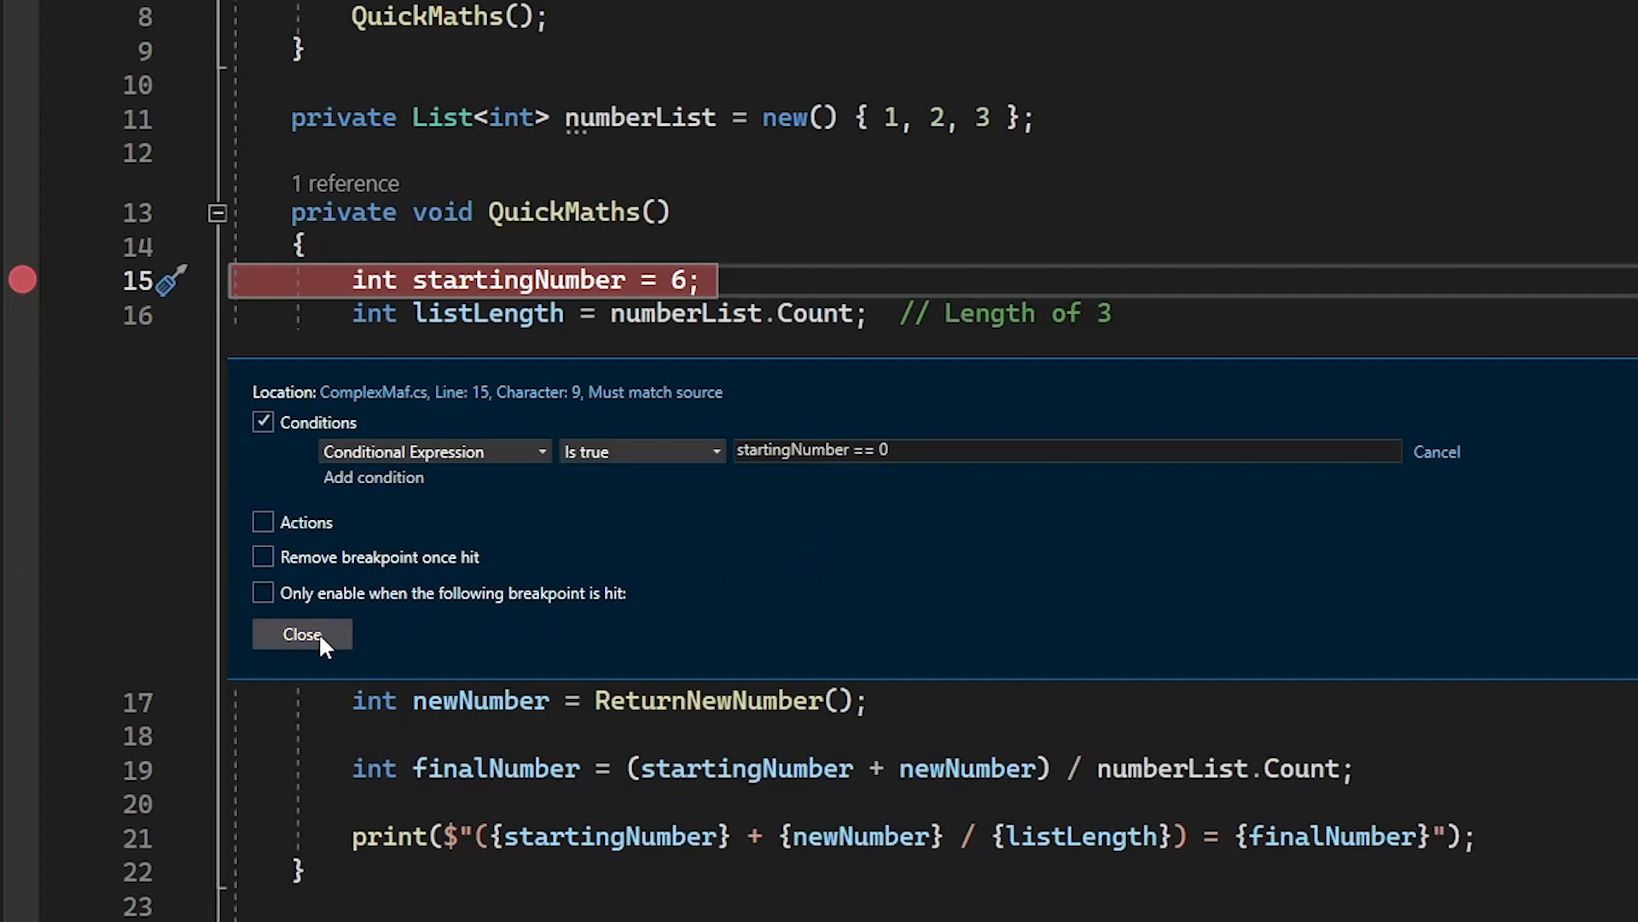
pyautogui.click(301, 634)
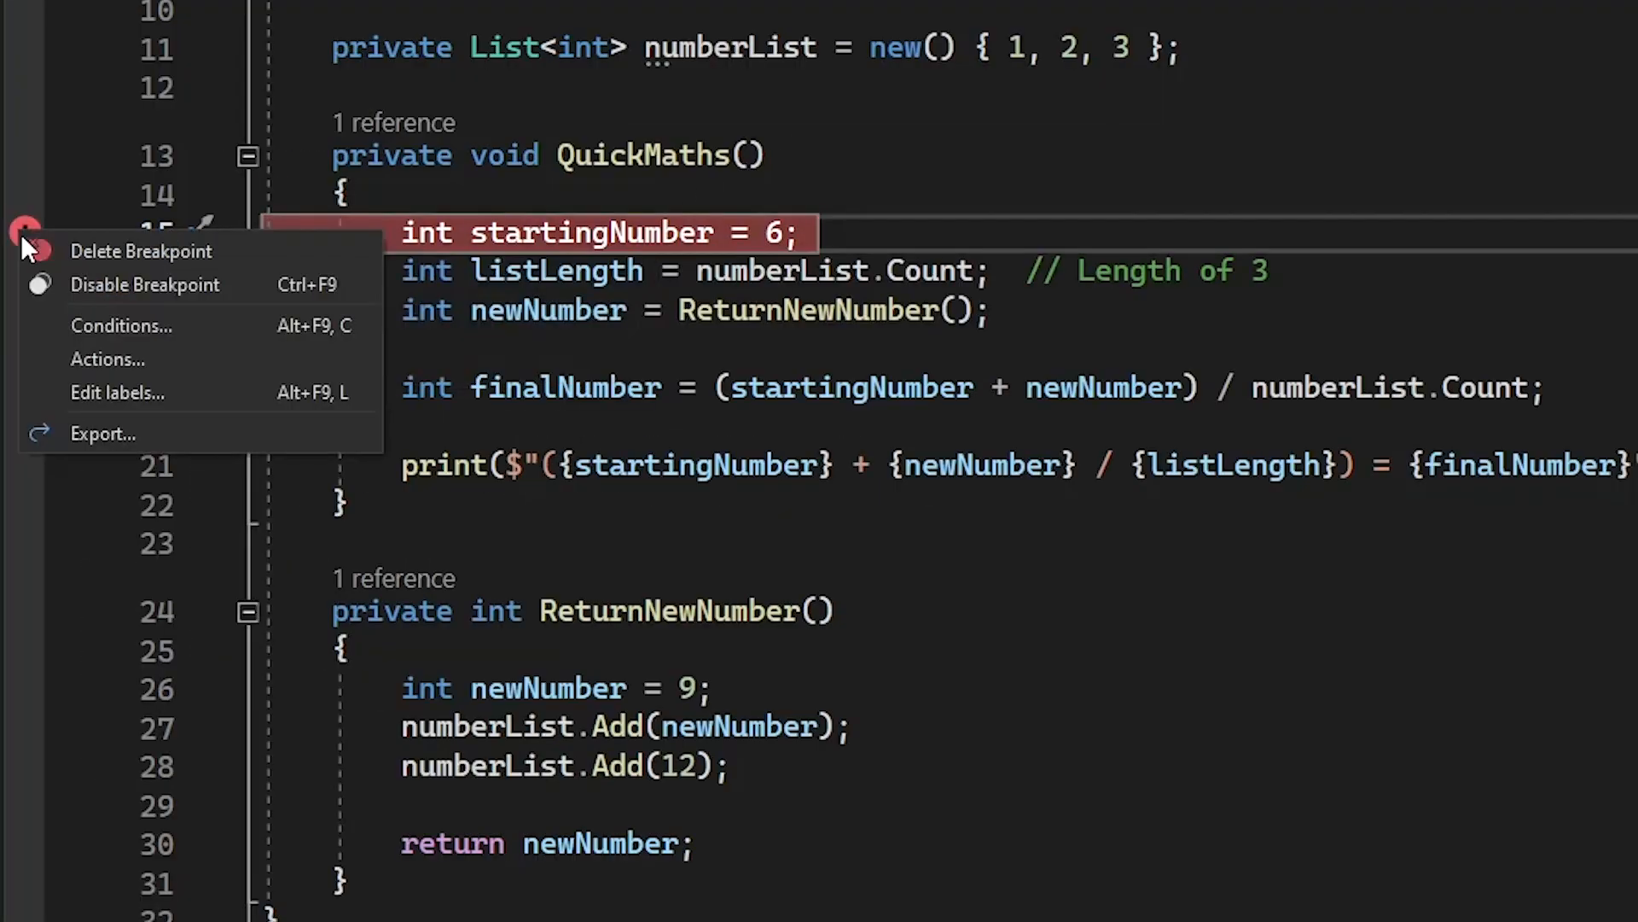
pyautogui.click(121, 325)
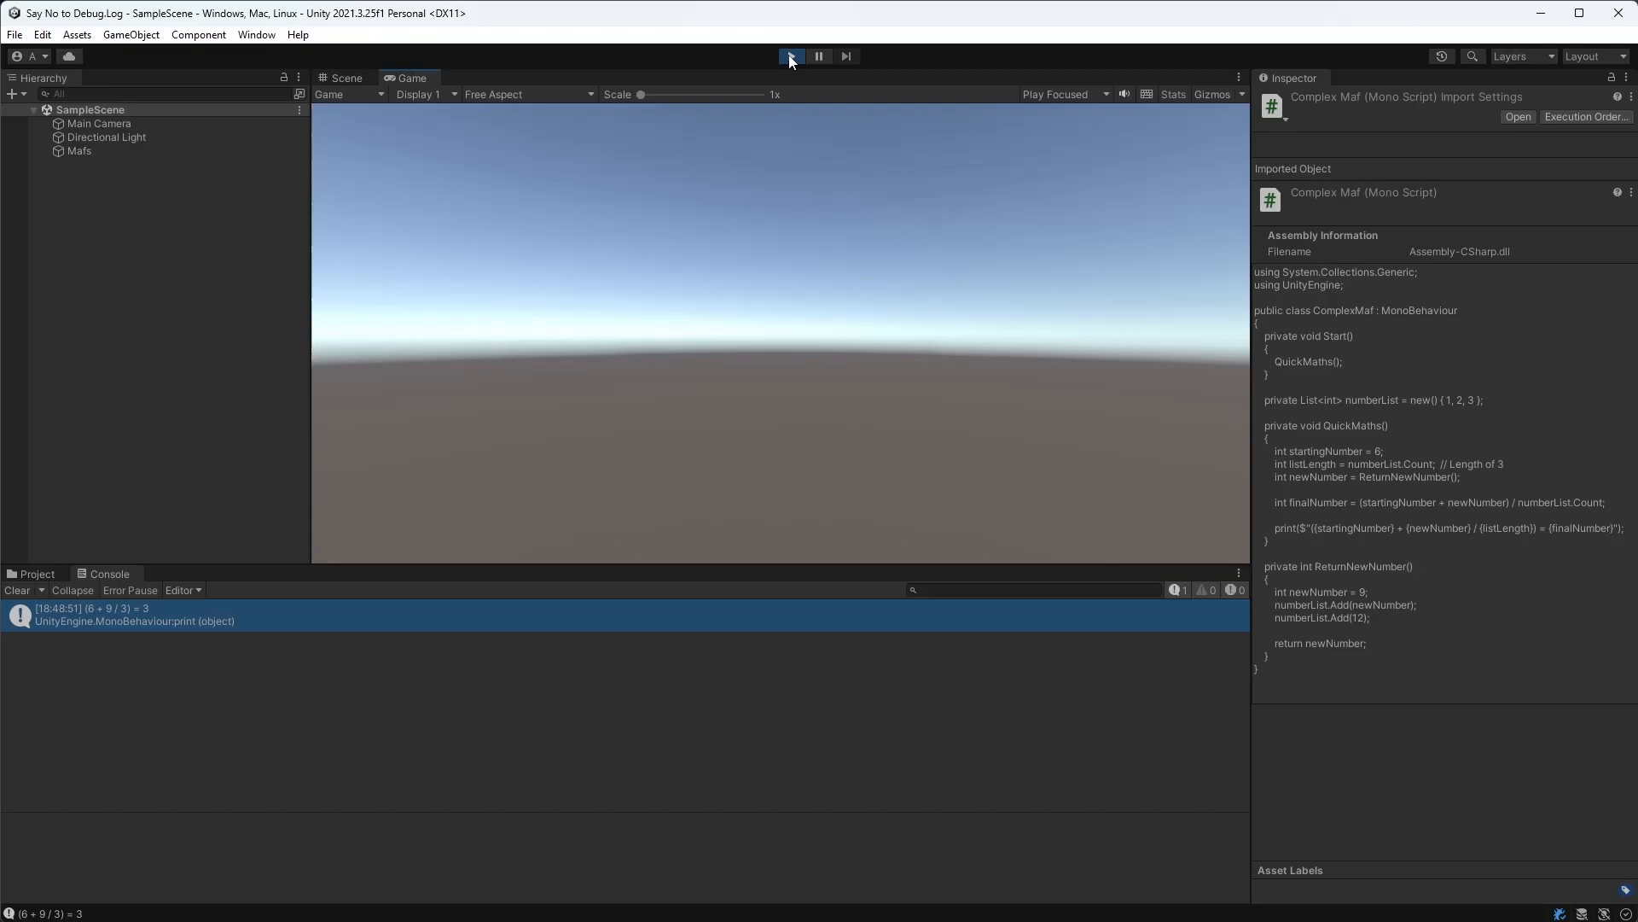
# Step: Exit Play mode in Unity after the console prints (6 + 9 / 3) = 3
pyautogui.click(790, 57)
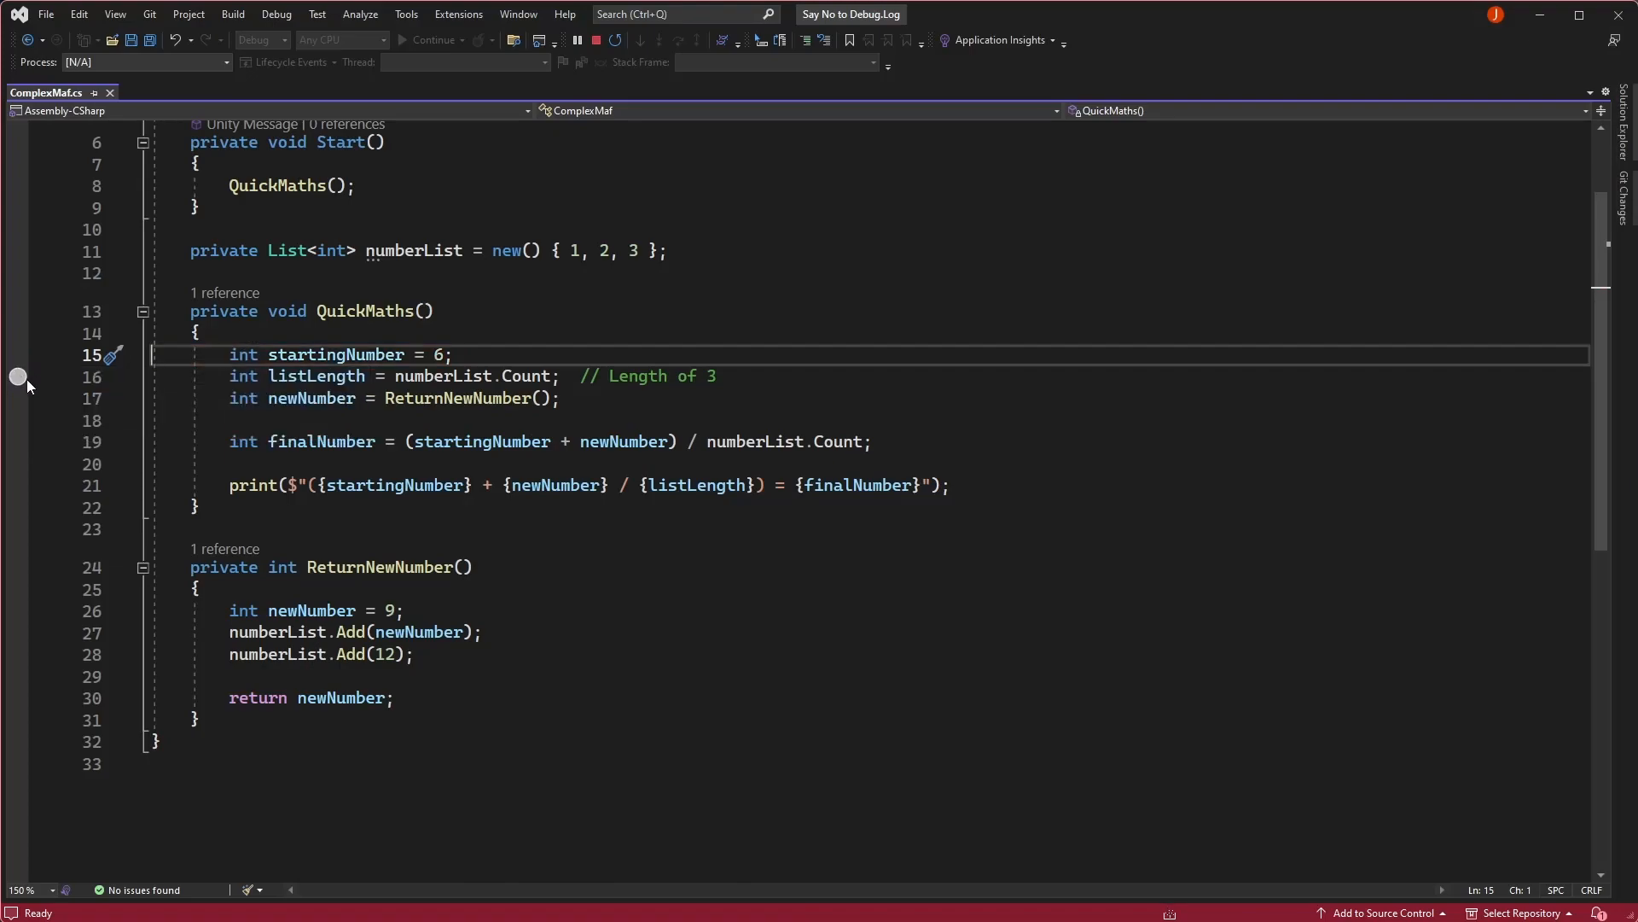
# Step: Bring up the ComplexMaf version with Debug.Log("") inside Start()
pyautogui.click(15, 442)
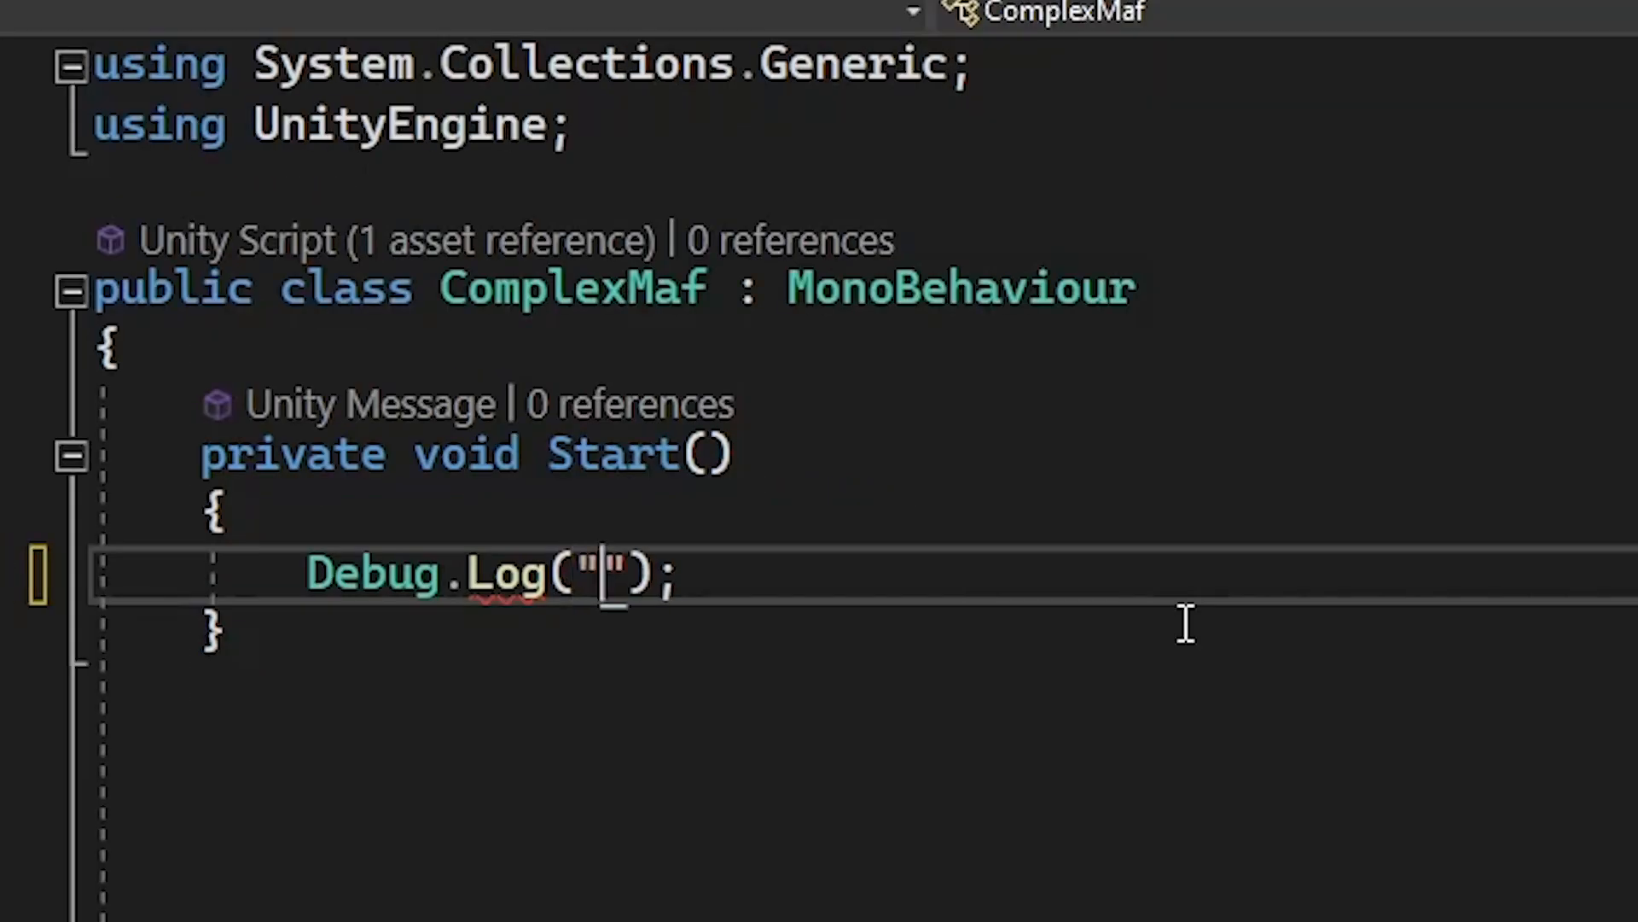
# Step: Enter 'Say no to Debug' as the log message and scroll down to QuickMaths
pyautogui.write('Say no to Debug')
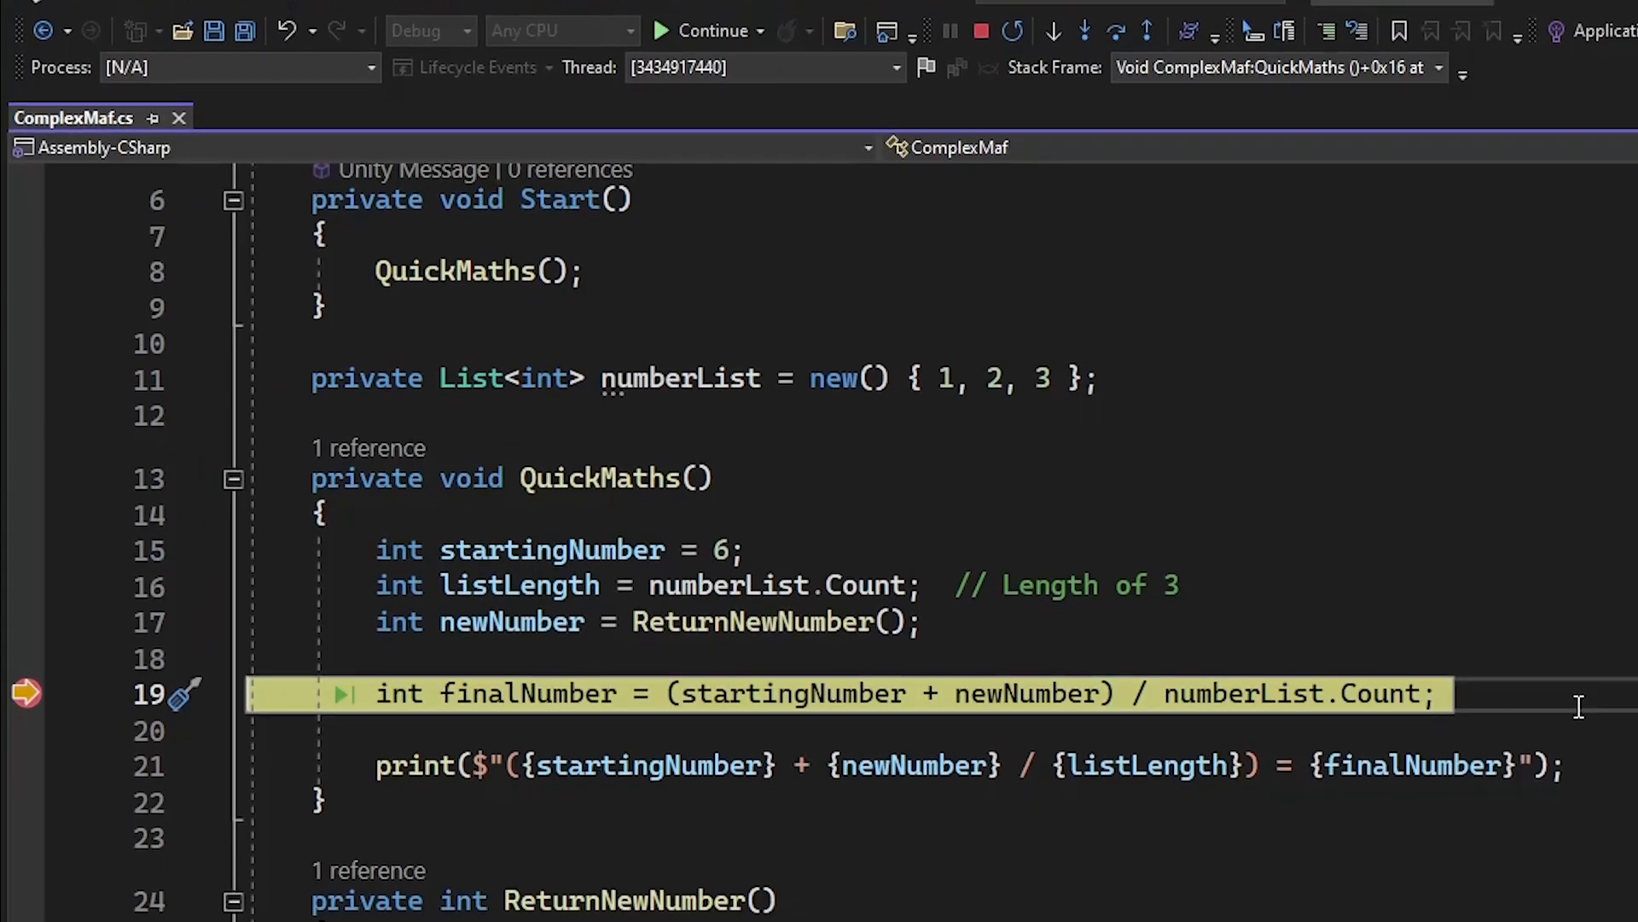
pyautogui.scroll(-3)
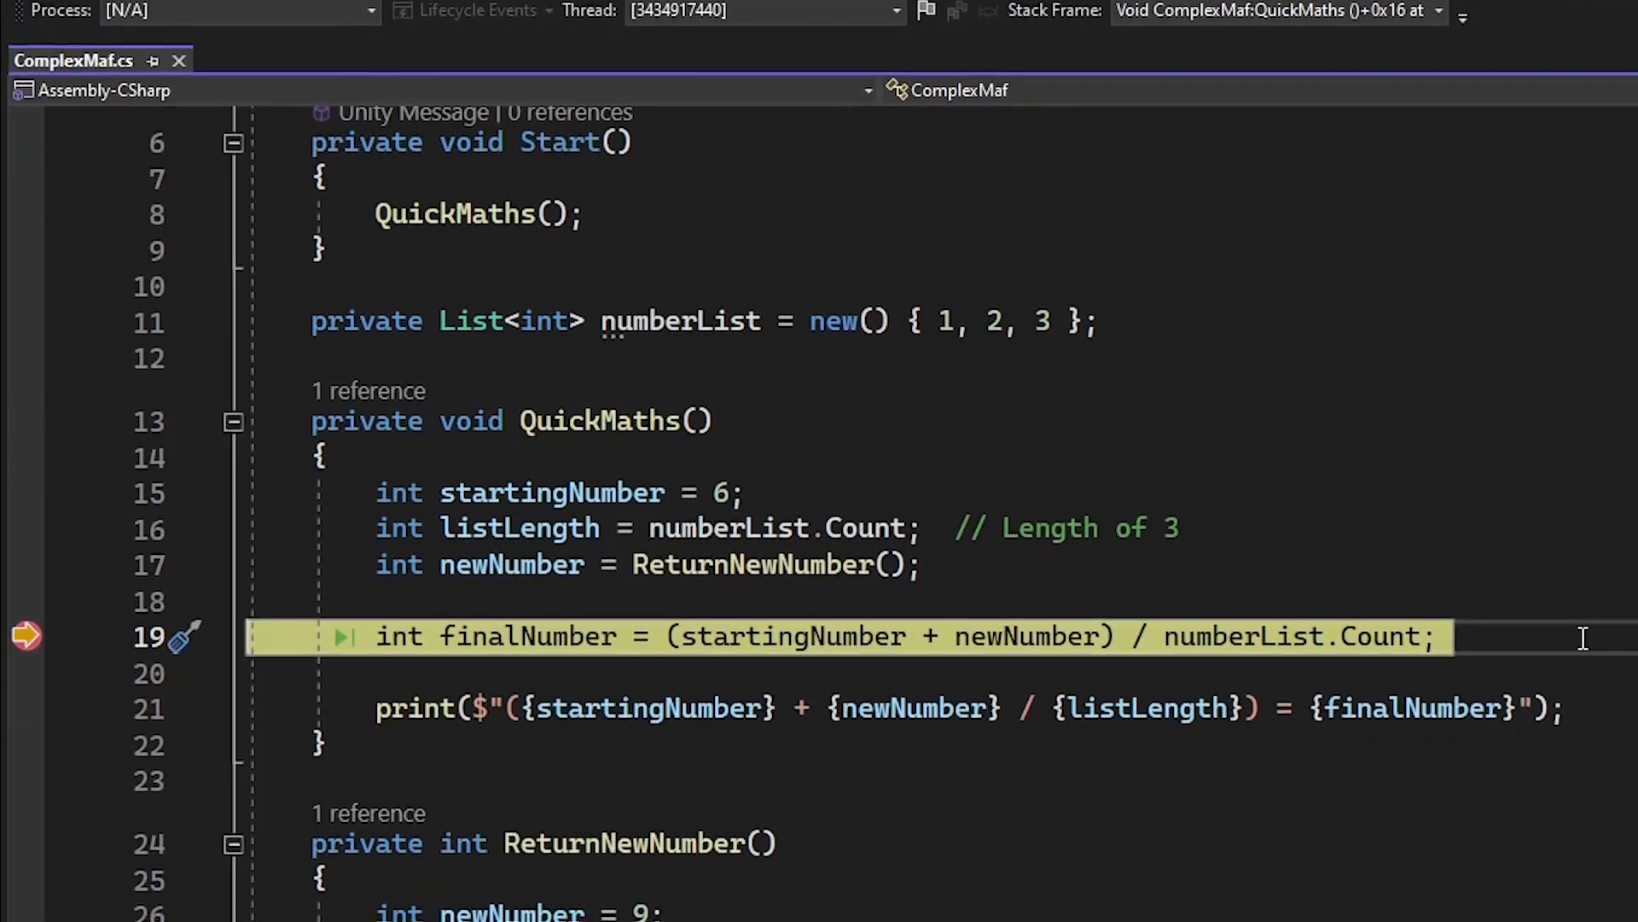